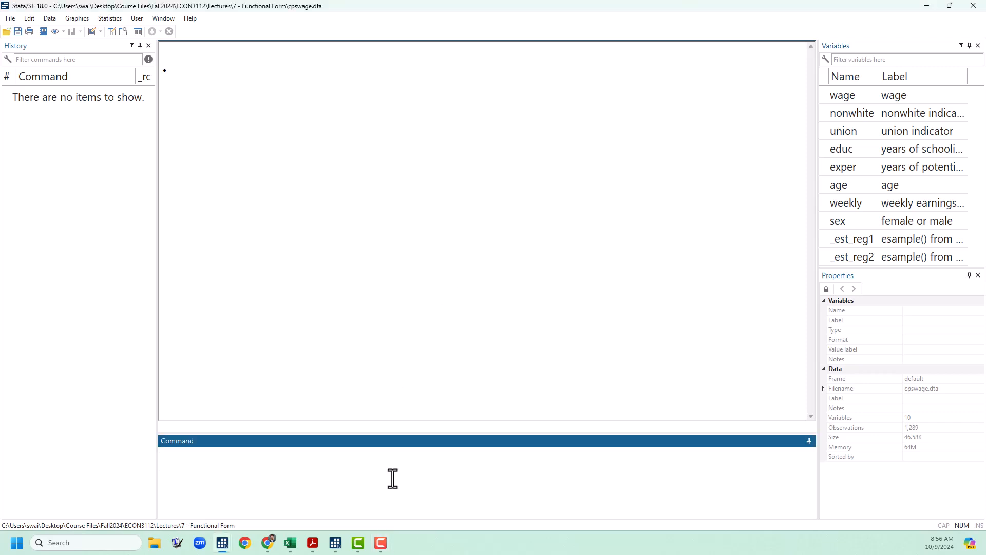
Run 'reg wage exper' to regress wage on years of experience.
{"action": "type", "text": "reg wage e"}
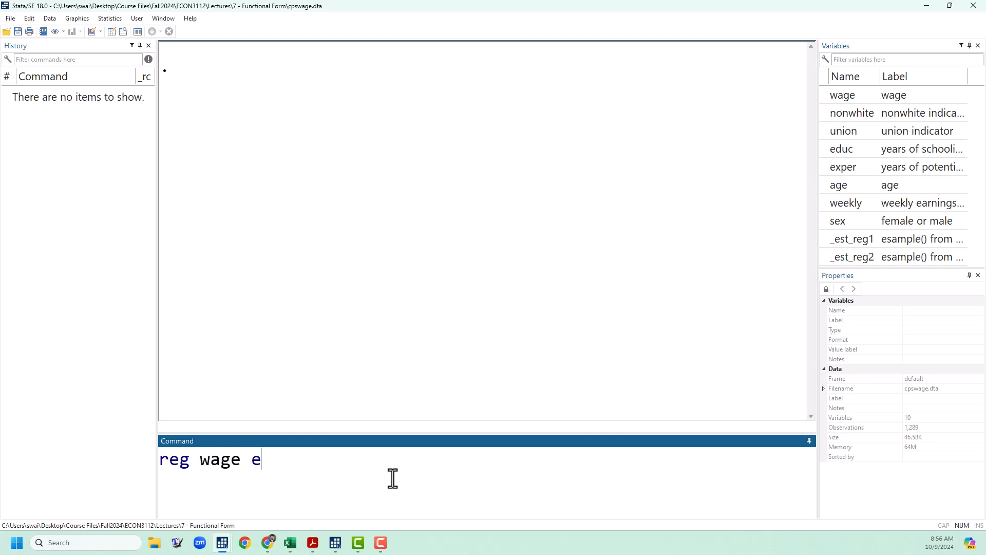
{"action": "key", "text": "Return"}
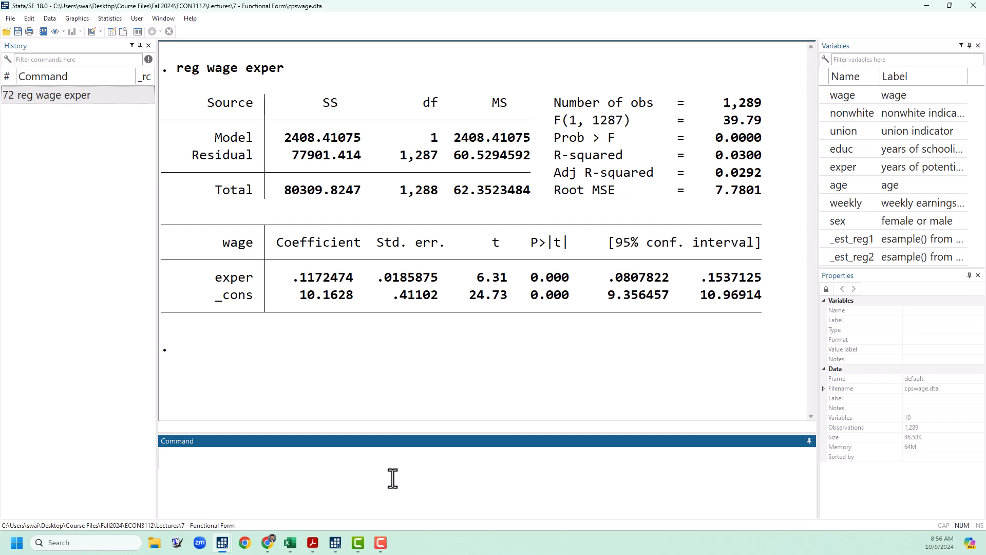
Draw 'twoway (scatter wage exper) (lfit wage exper)', view it, then close the graph.
{"action": "type", "text": "twoway"}
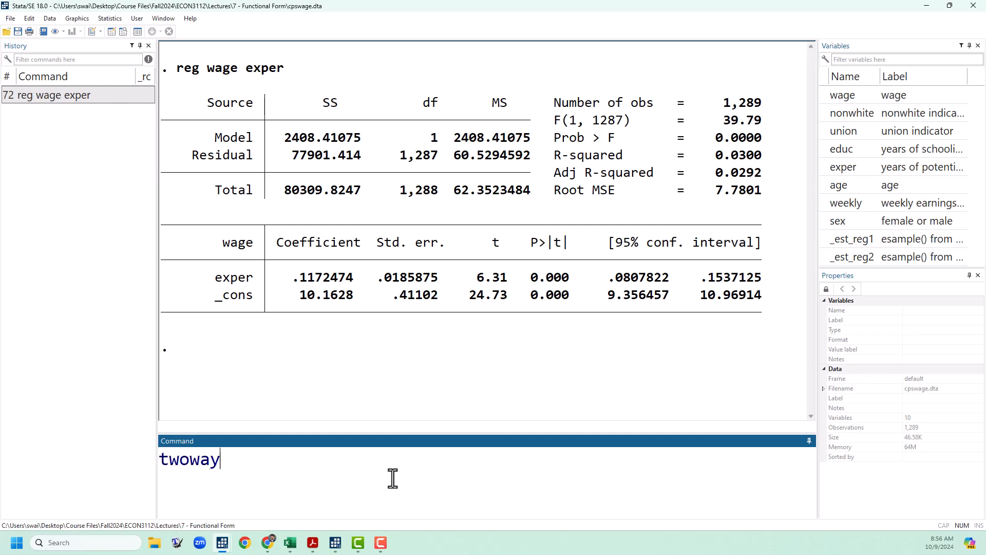
{"action": "type", "text": "(scatt"}
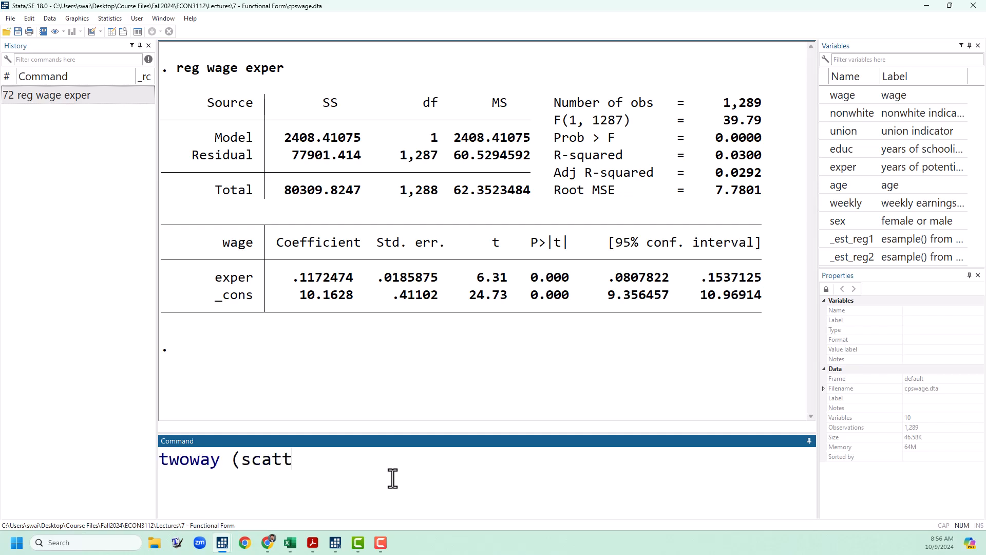
{"action": "type", "text": "er wage exper)"}
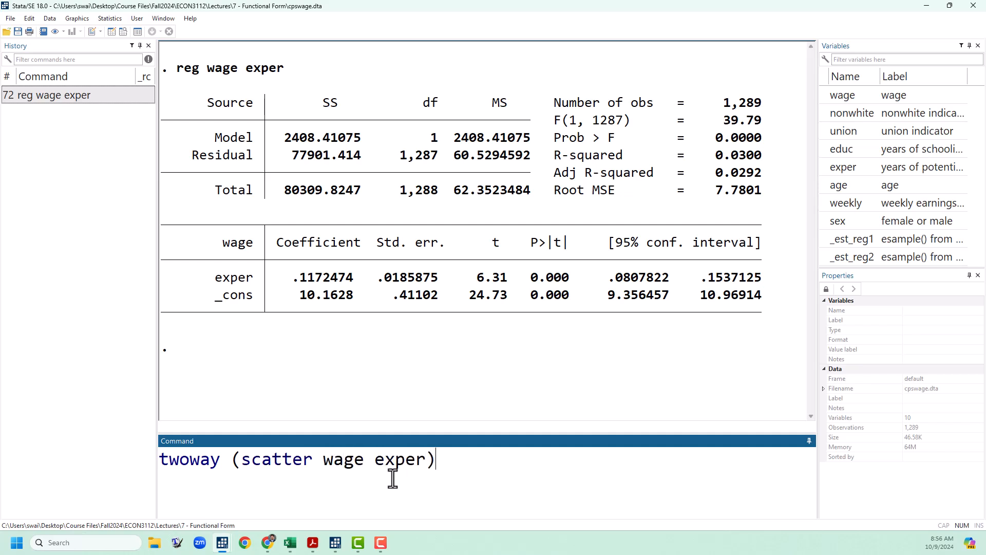
{"action": "type", "text": "(lfit wage e"}
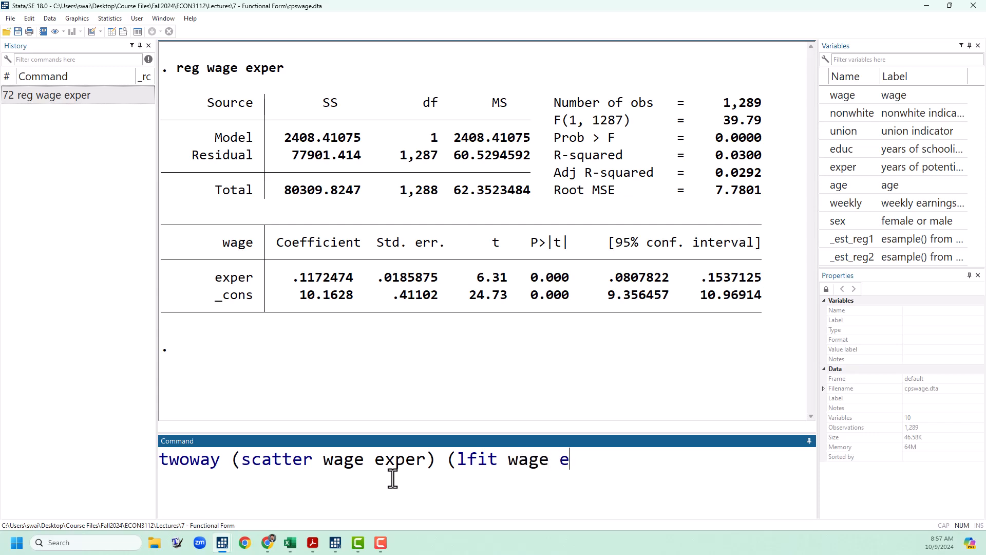
{"action": "type", "text": "xper)"}
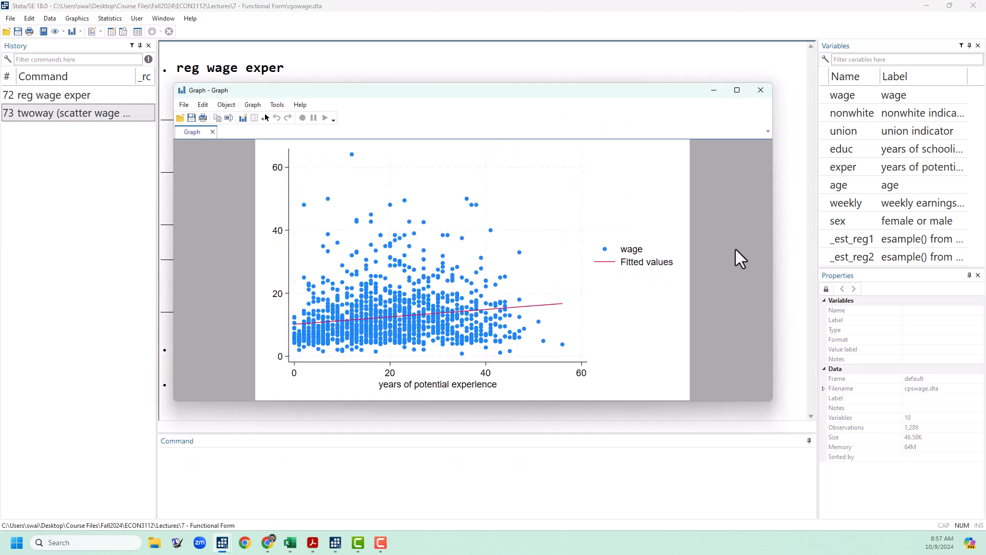
{"action": "mouse_move", "coordinate": [746, 253]}
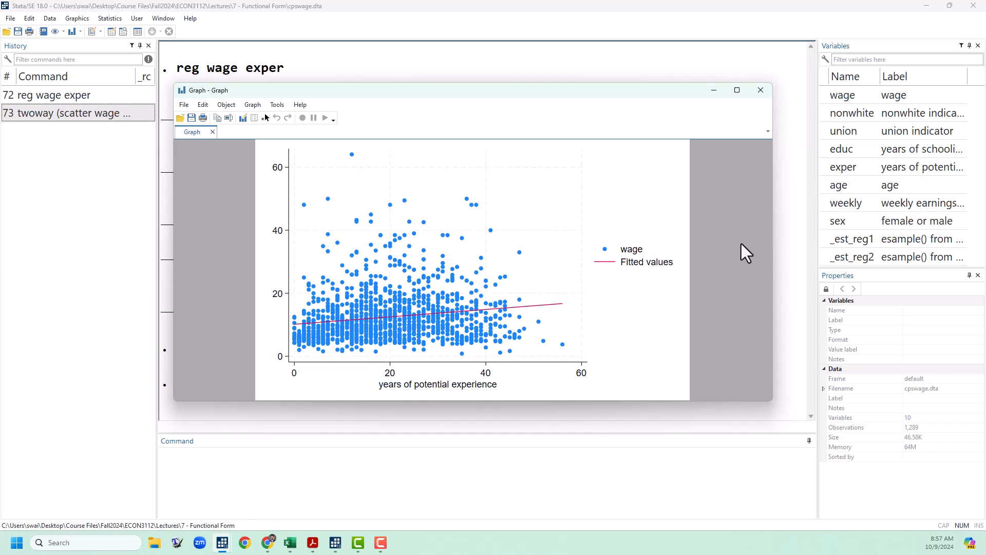
{"action": "mouse_move", "coordinate": [501, 333]}
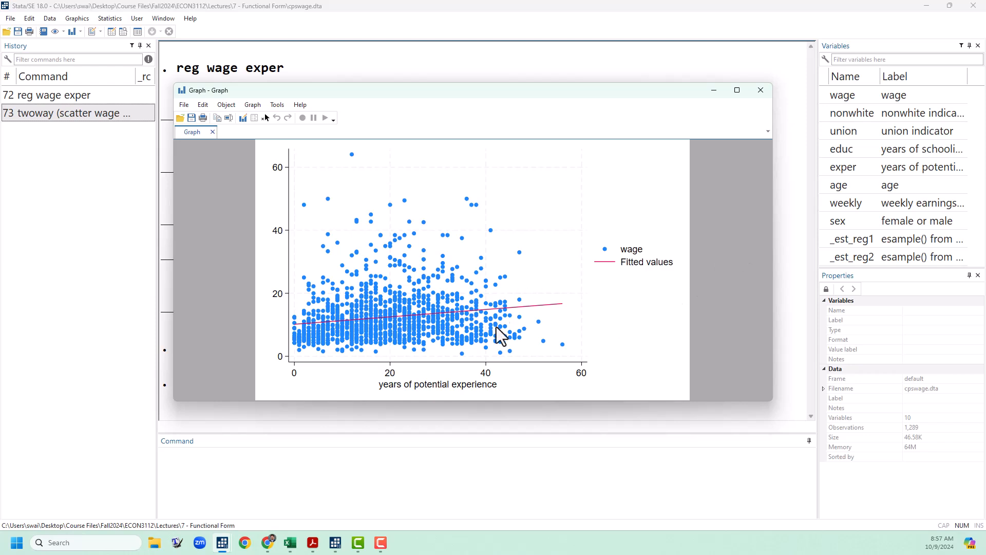
{"action": "mouse_move", "coordinate": [499, 302]}
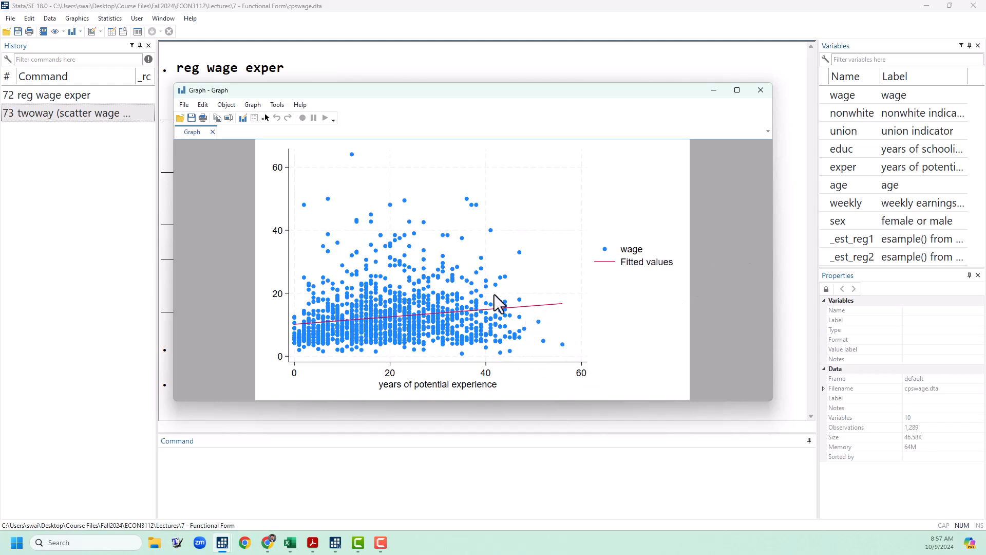
{"action": "mouse_move", "coordinate": [503, 349]}
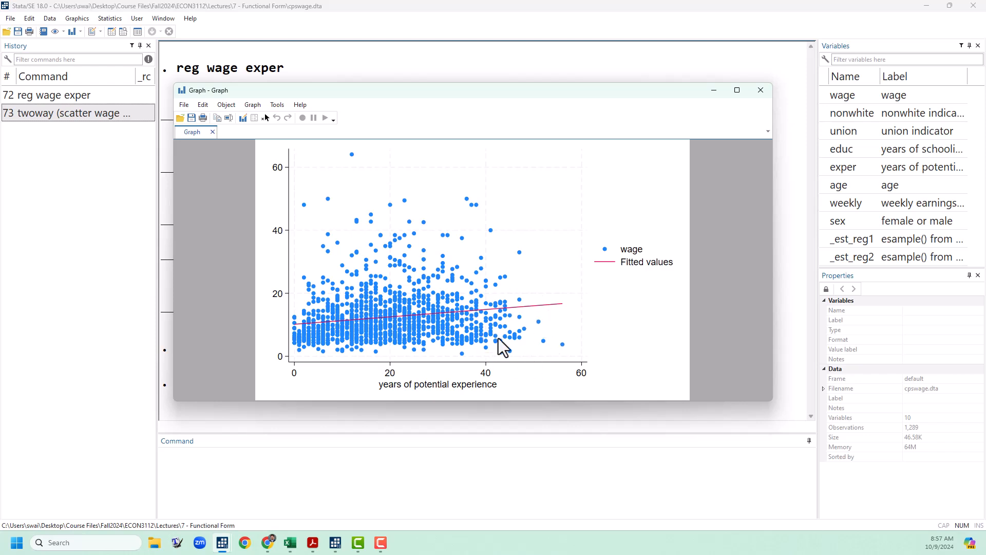
{"action": "mouse_move", "coordinate": [462, 320]}
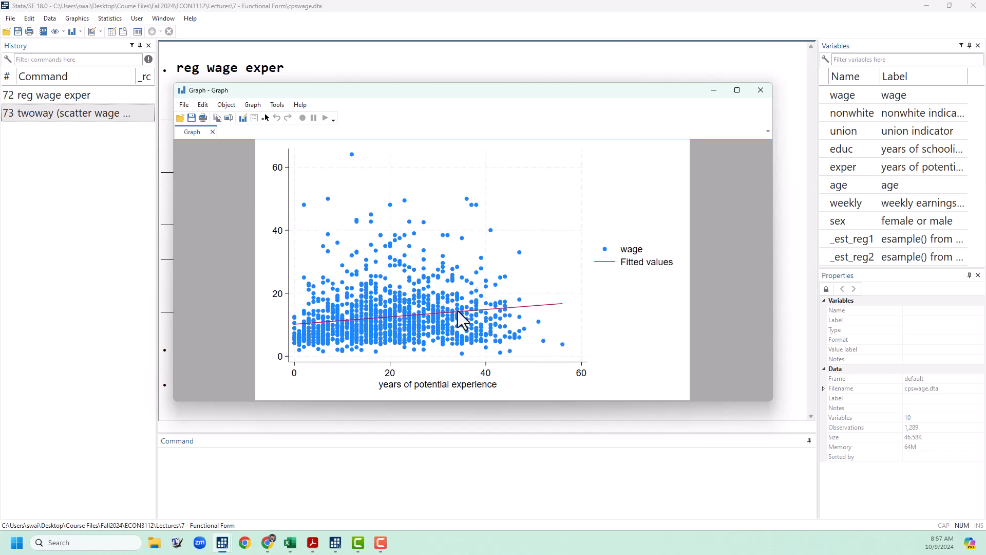
{"action": "mouse_move", "coordinate": [638, 212]}
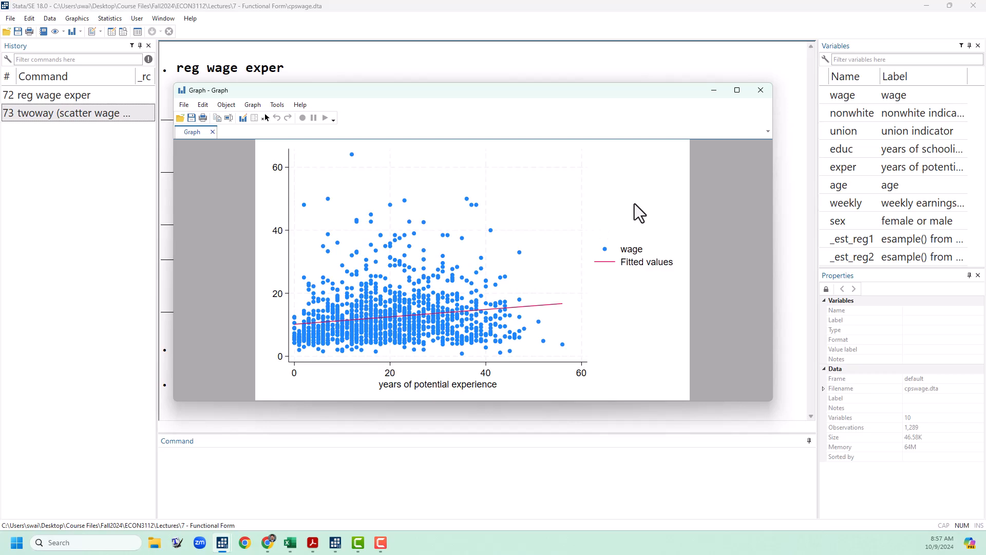
{"action": "mouse_move", "coordinate": [775, 126]}
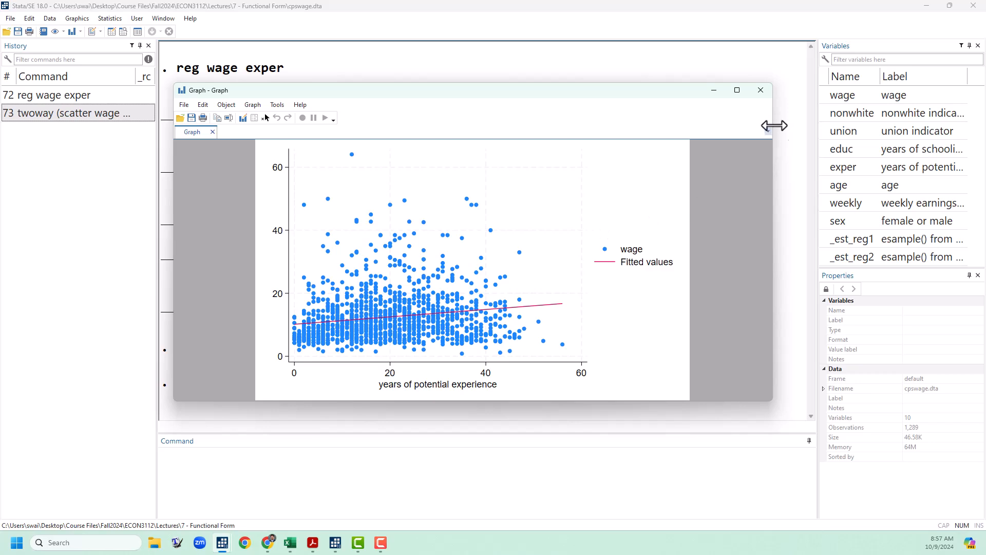
{"action": "left_click", "coordinate": [760, 90]}
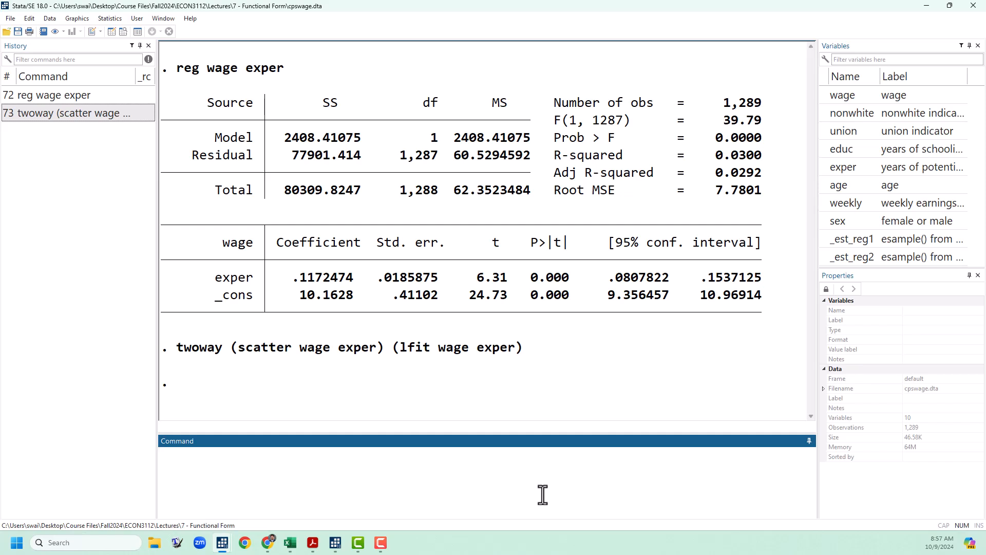
Generate exper2 = exper^2 and regress wage on exper and exper2.
{"action": "type", "text": "gen exper"}
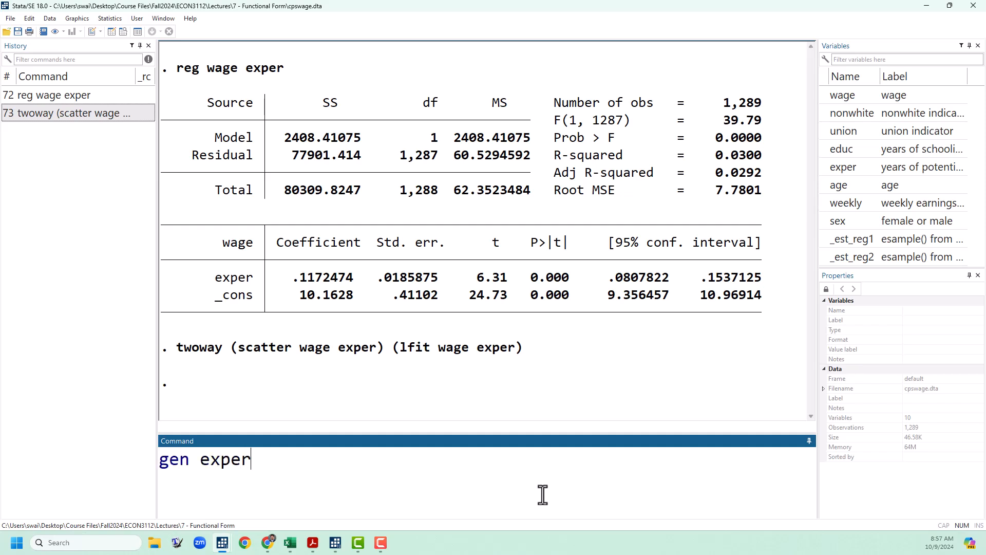
{"action": "type", "text": "2"}
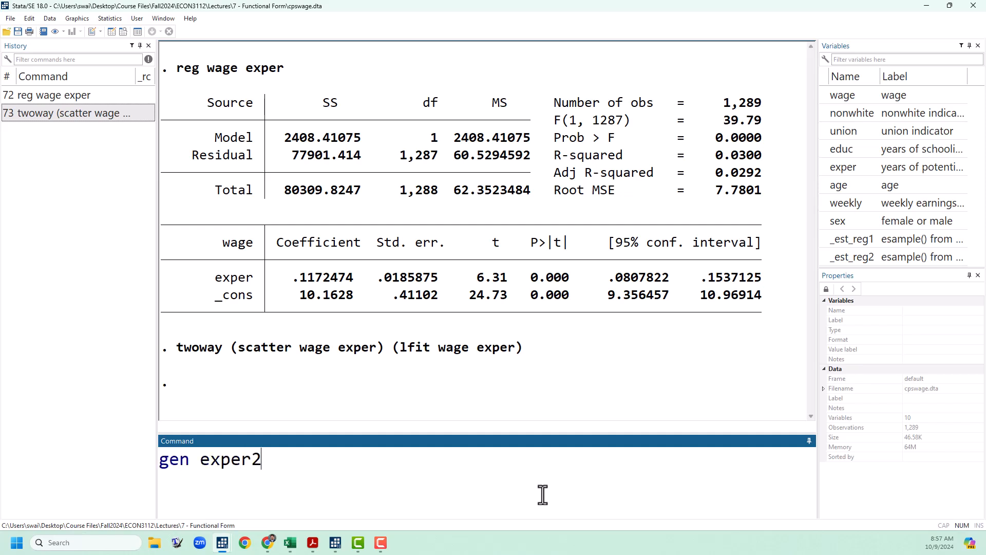
{"action": "type", "text": "= exper"}
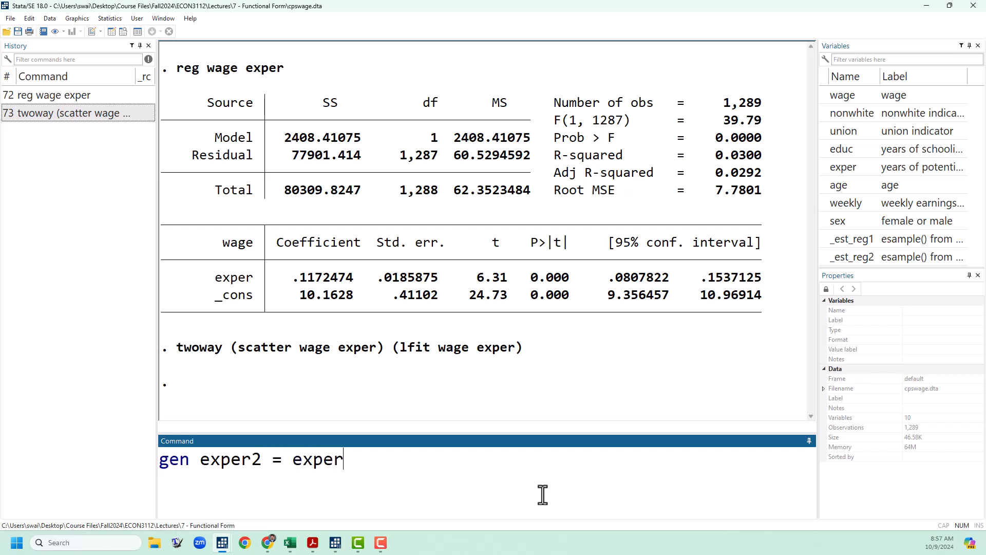
{"action": "type", "text": "^2"}
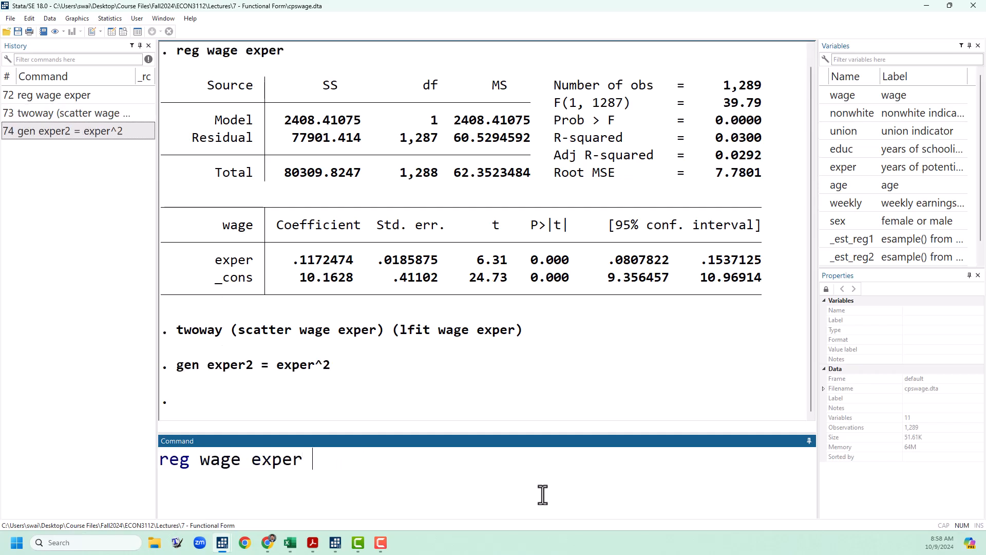
{"action": "type", "text": "exper2"}
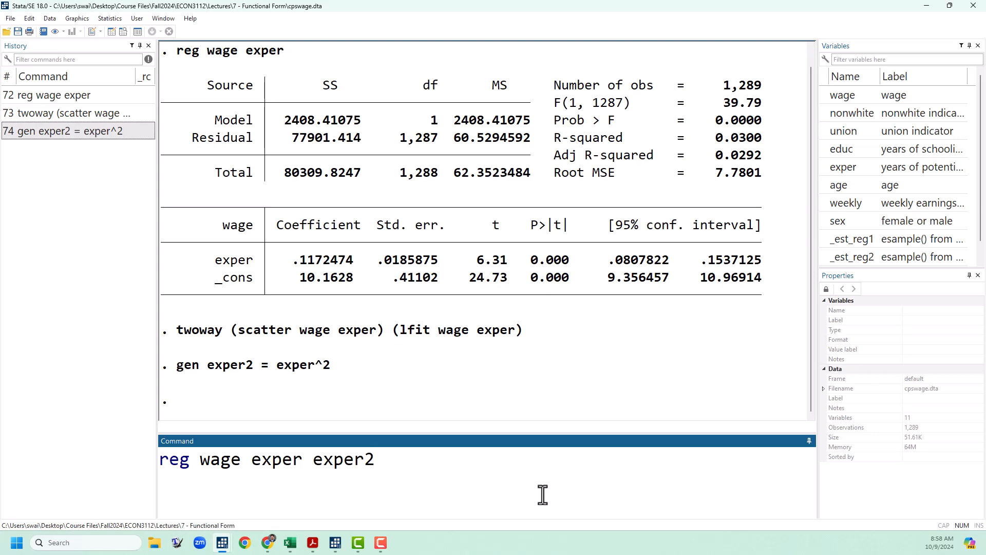
{"action": "key", "text": "Return"}
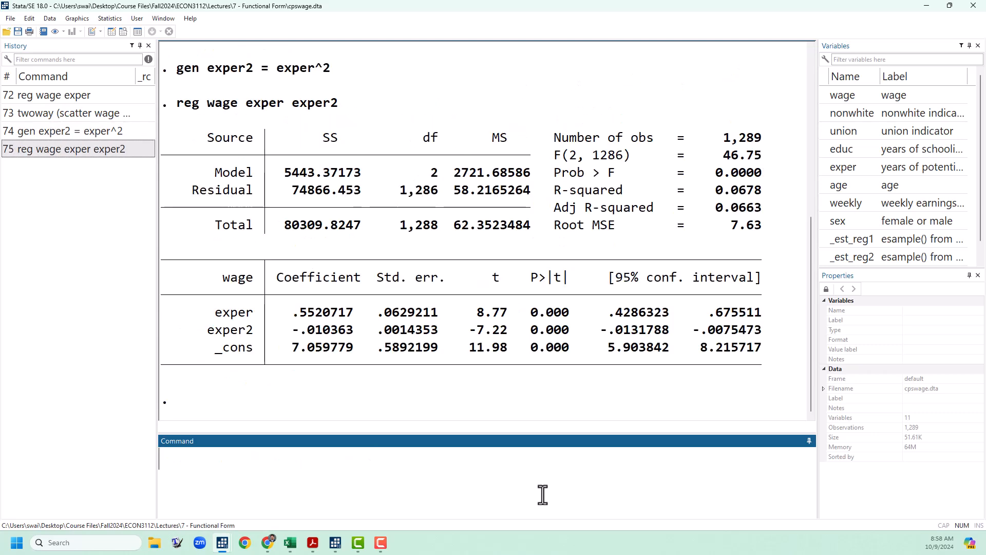
{"action": "mouse_move", "coordinate": [480, 433]}
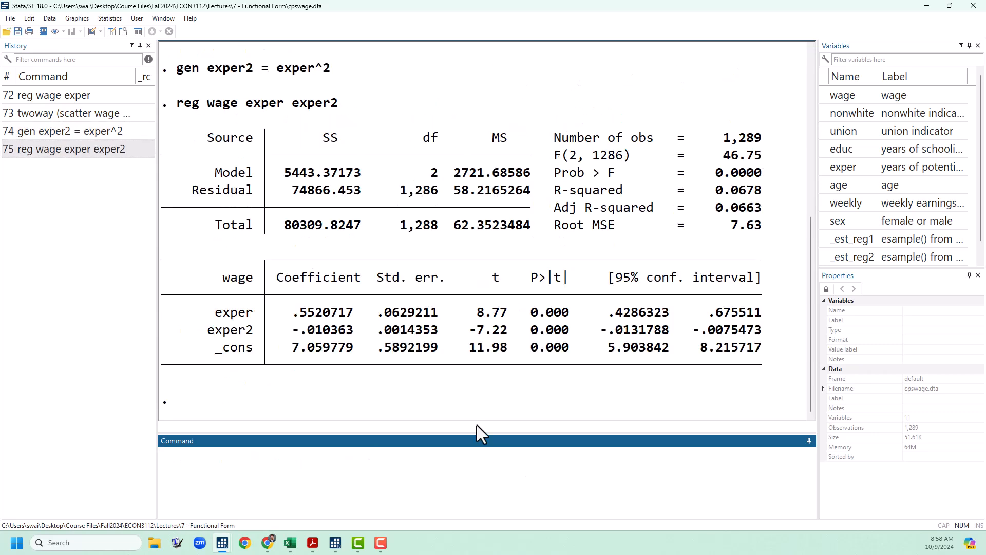
{"action": "mouse_move", "coordinate": [474, 421]}
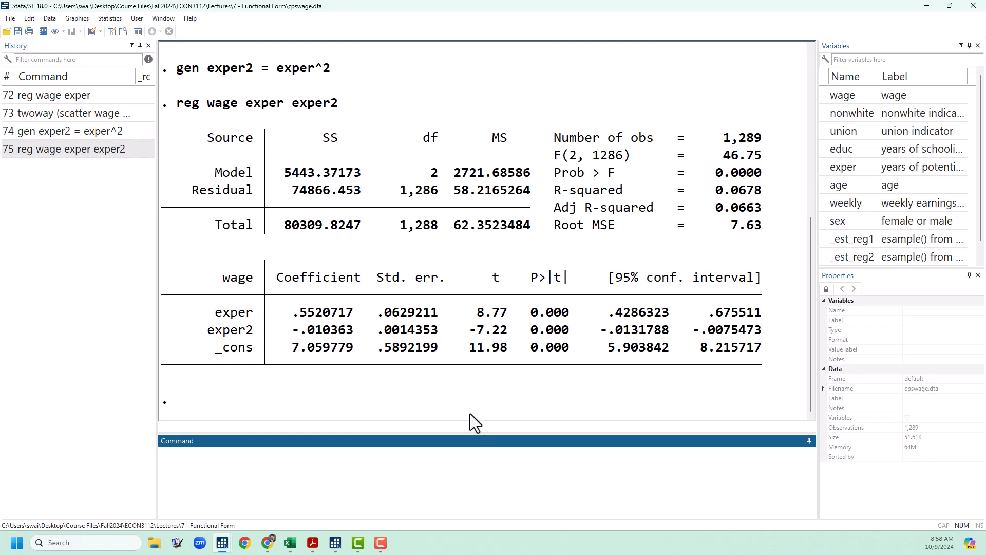
{"action": "mouse_move", "coordinate": [357, 332]}
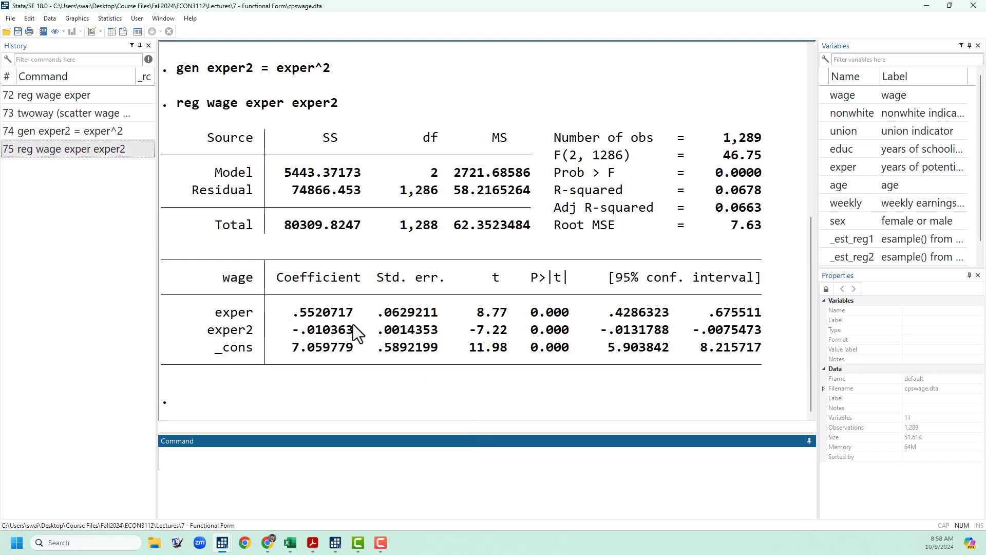
{"action": "mouse_move", "coordinate": [282, 308]}
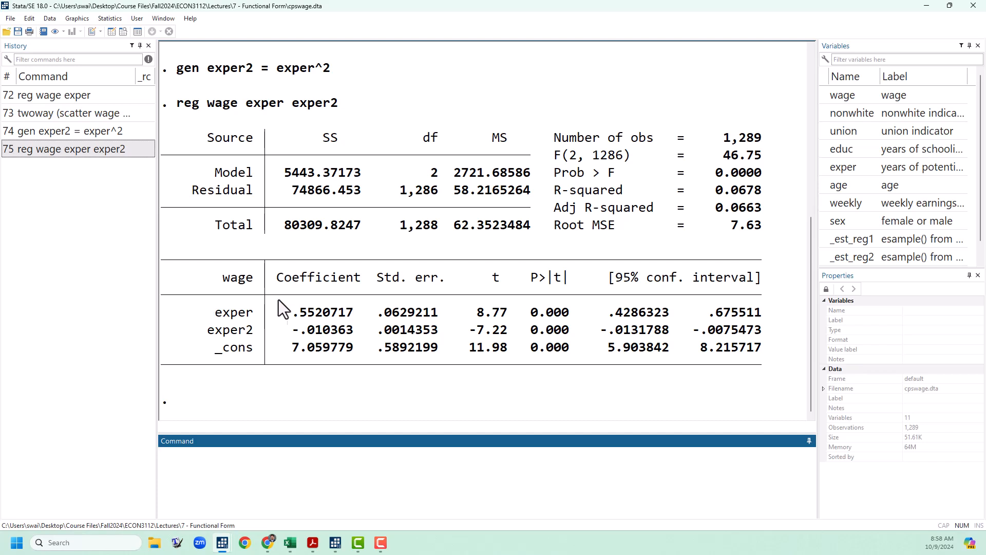
{"action": "mouse_move", "coordinate": [294, 326]}
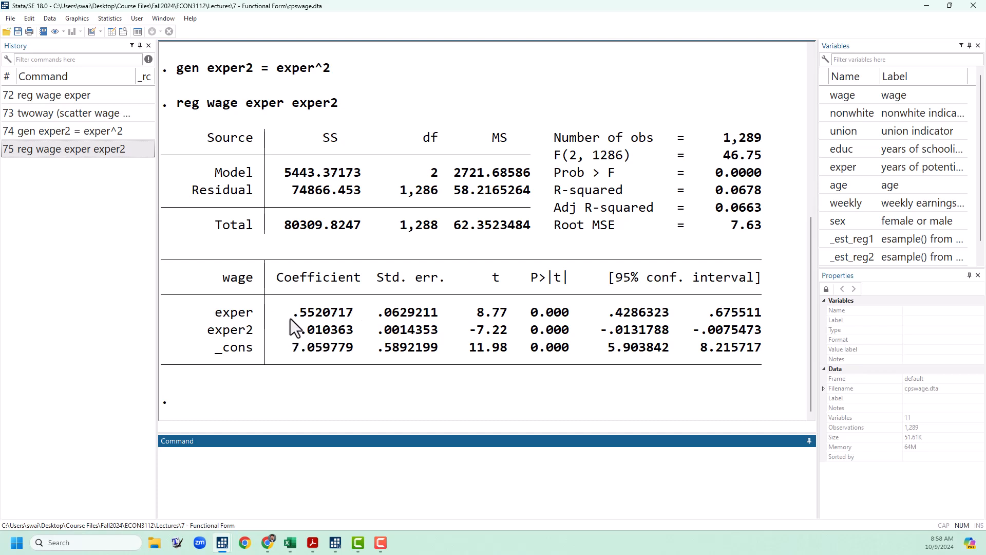
{"action": "mouse_move", "coordinate": [340, 349]}
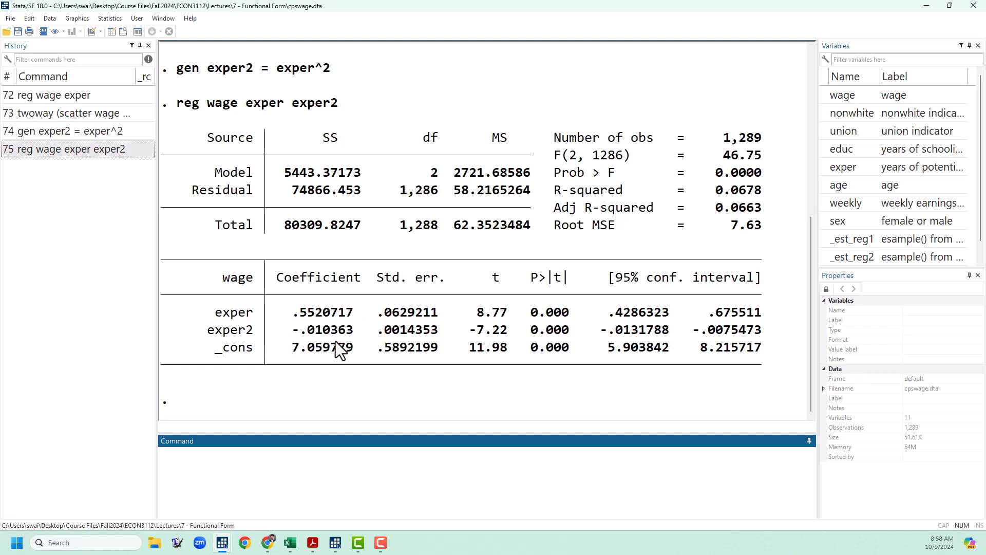
{"action": "mouse_move", "coordinate": [374, 405]}
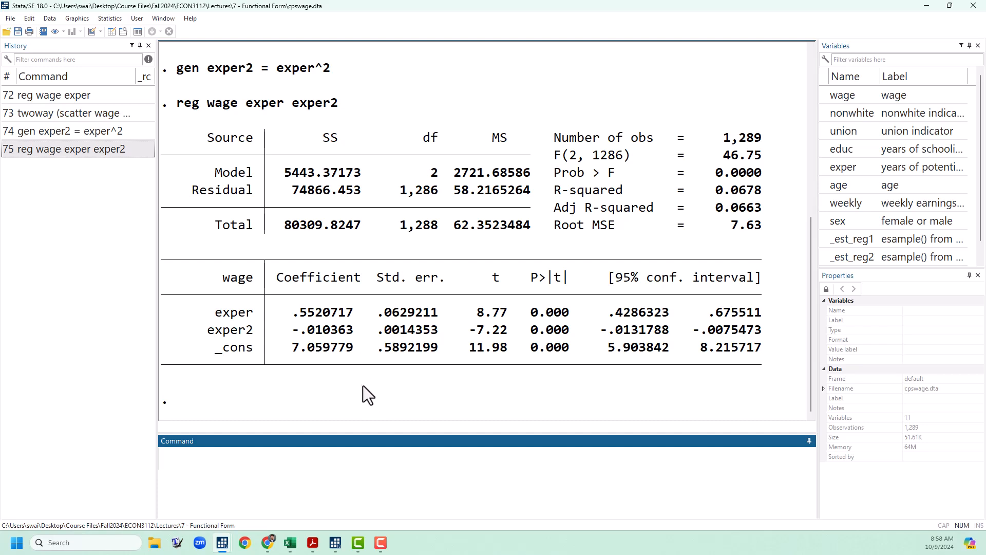
{"action": "mouse_move", "coordinate": [365, 391]}
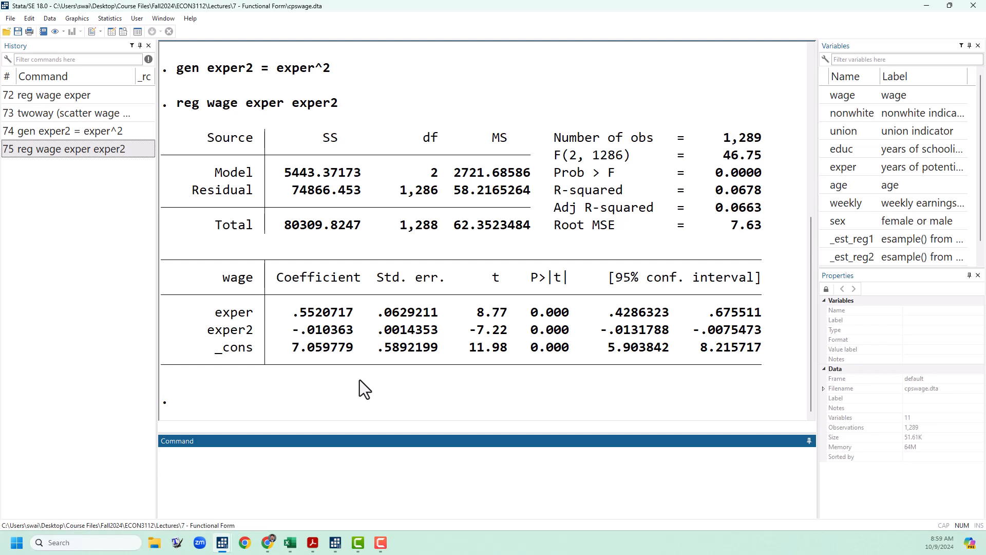
Recall the twoway command with qfit instead of lfit, view the quadratic fit, then close it.
{"action": "left_click", "coordinate": [72, 113]}
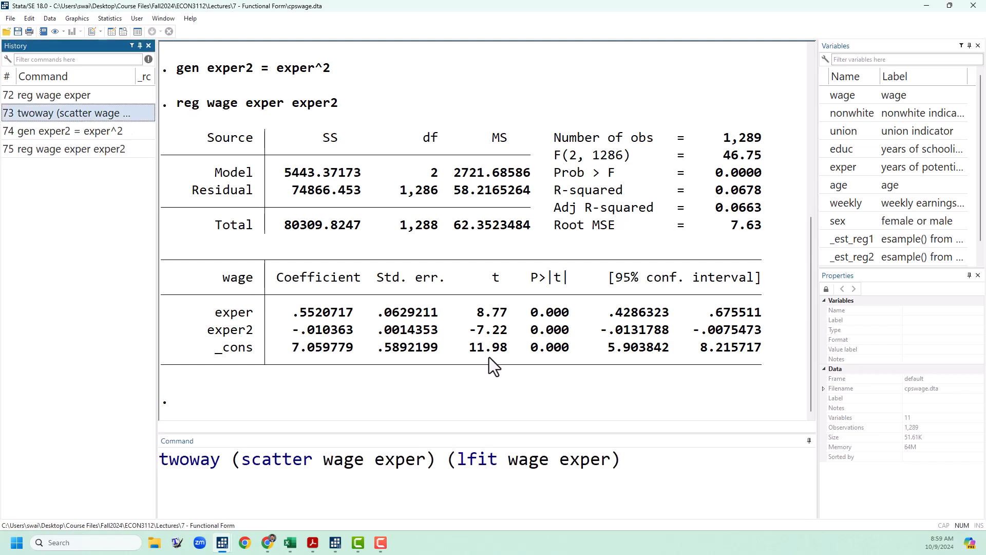
{"action": "mouse_move", "coordinate": [465, 459]}
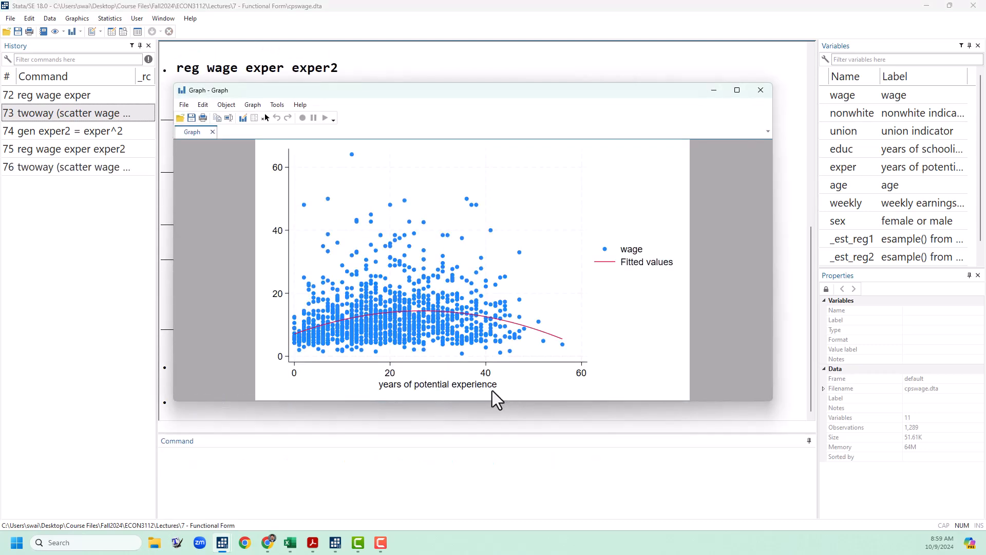
{"action": "mouse_move", "coordinate": [415, 324]}
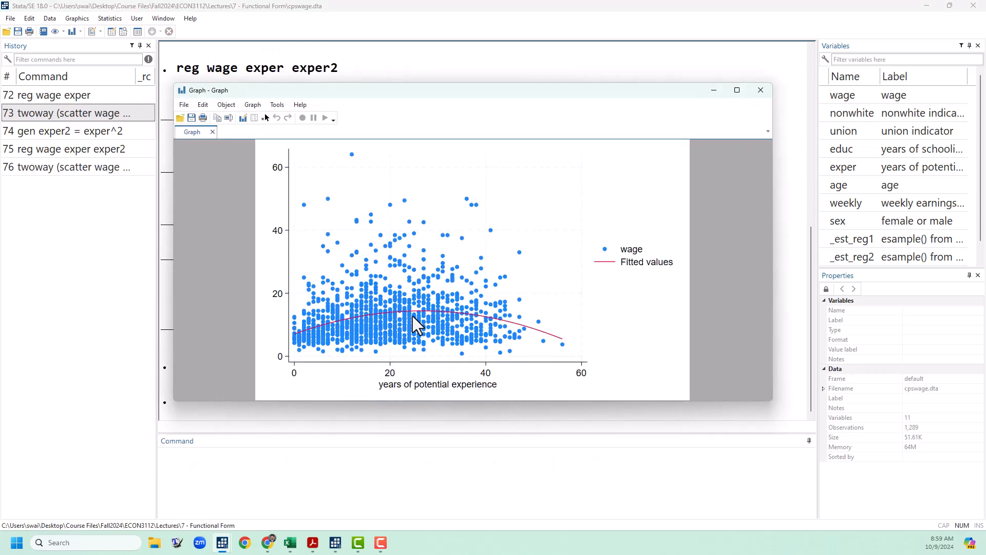
{"action": "mouse_move", "coordinate": [610, 326]}
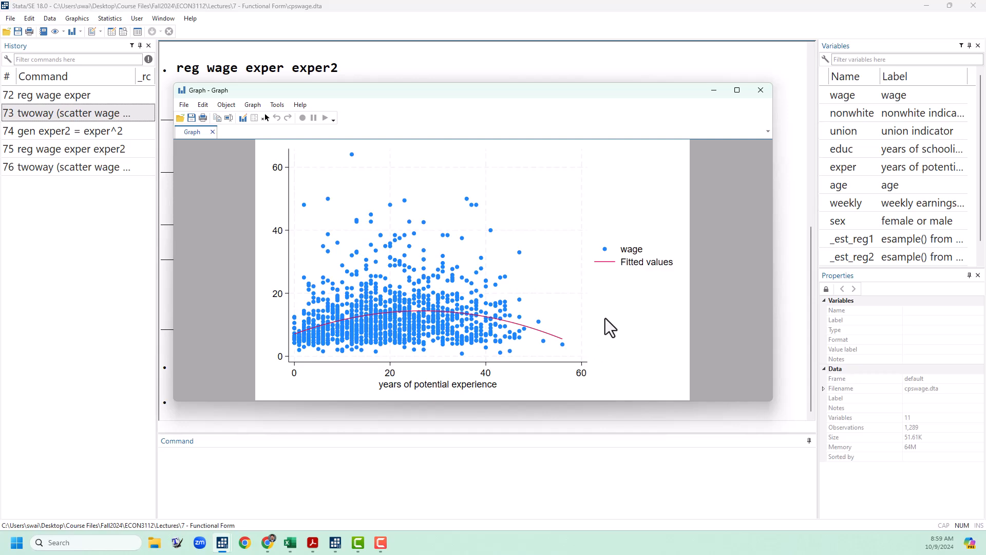
{"action": "left_click", "coordinate": [760, 89]}
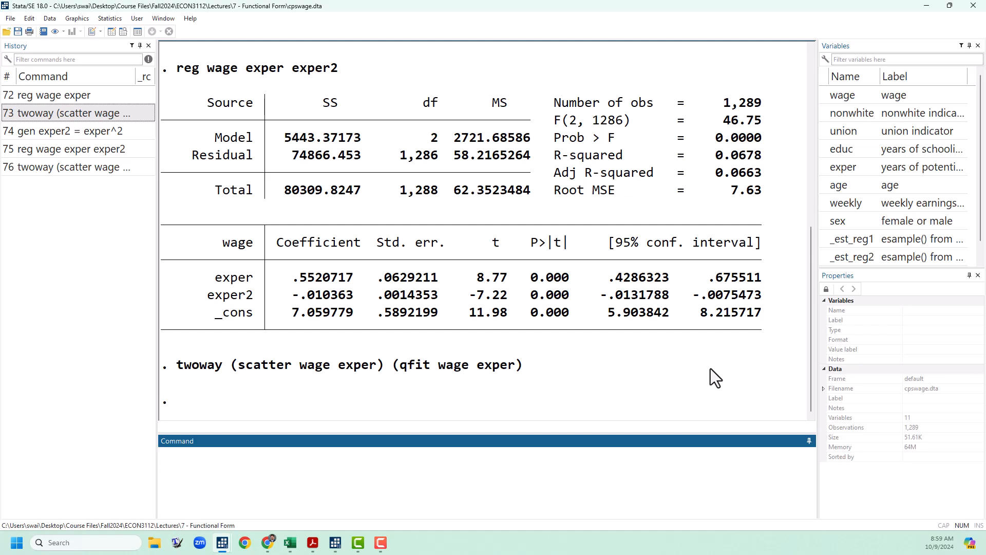
{"action": "mouse_move", "coordinate": [490, 503]}
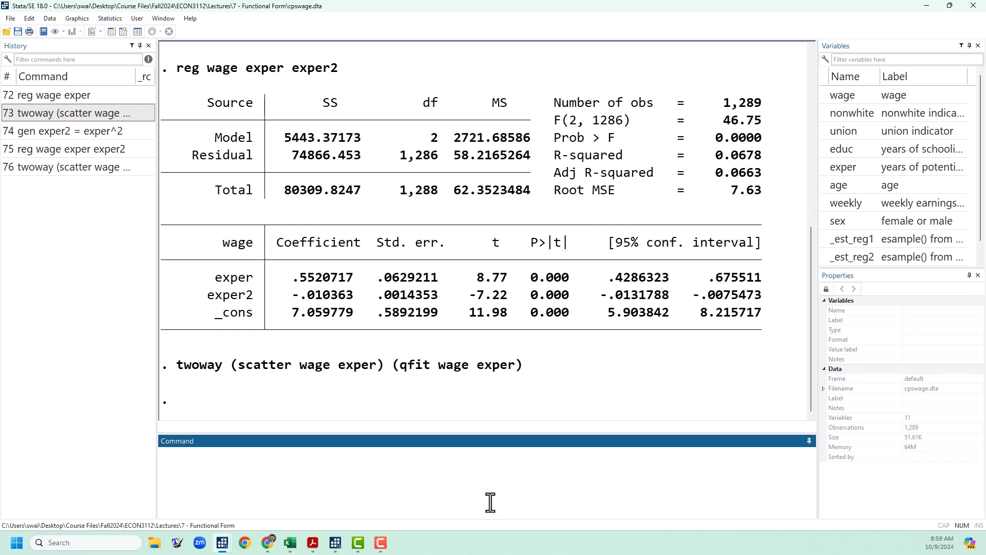
Generate exper3 as experience cubed and run the cubic wage regression (R-squared 0.0685).
{"action": "type", "text": "gen exper"}
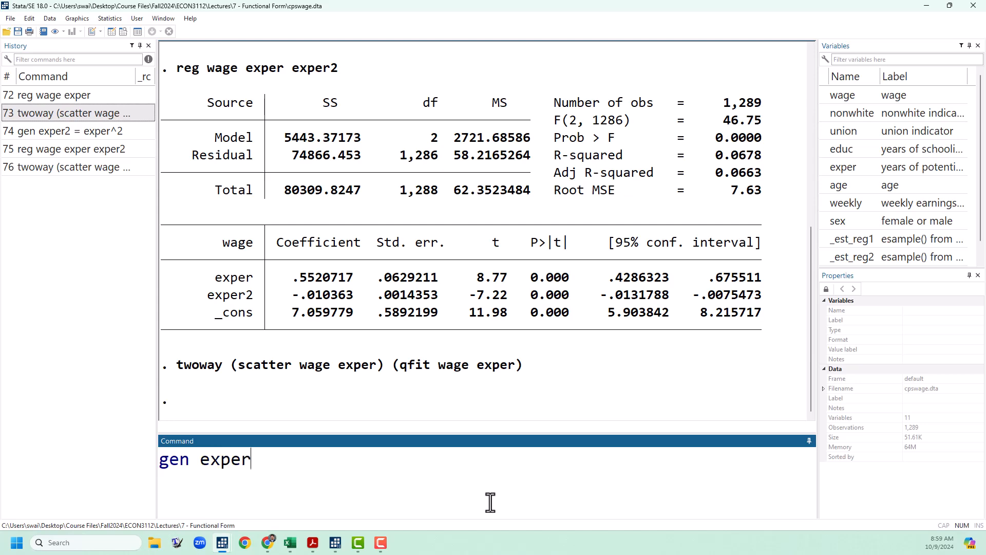
{"action": "type", "text": "3 = exper"}
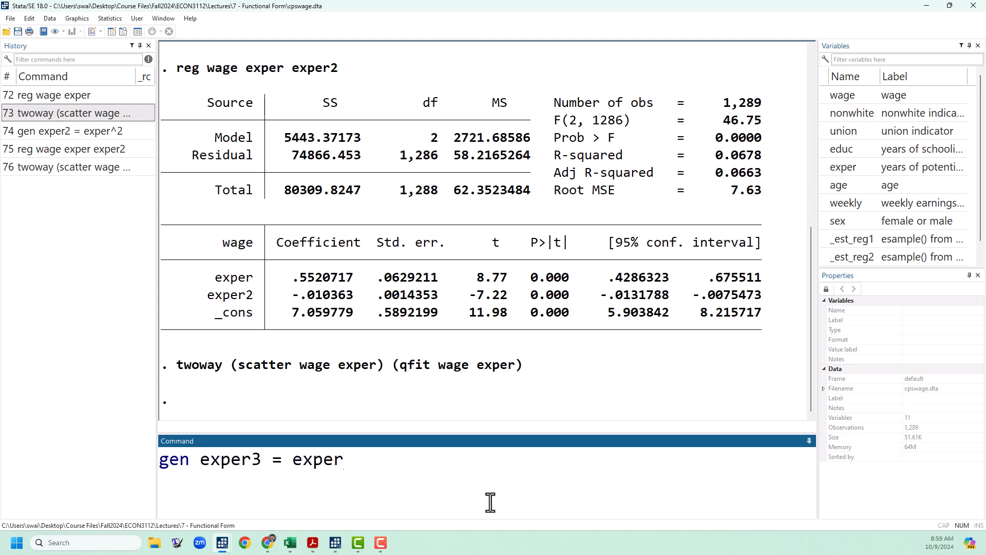
{"action": "key", "text": "Return"}
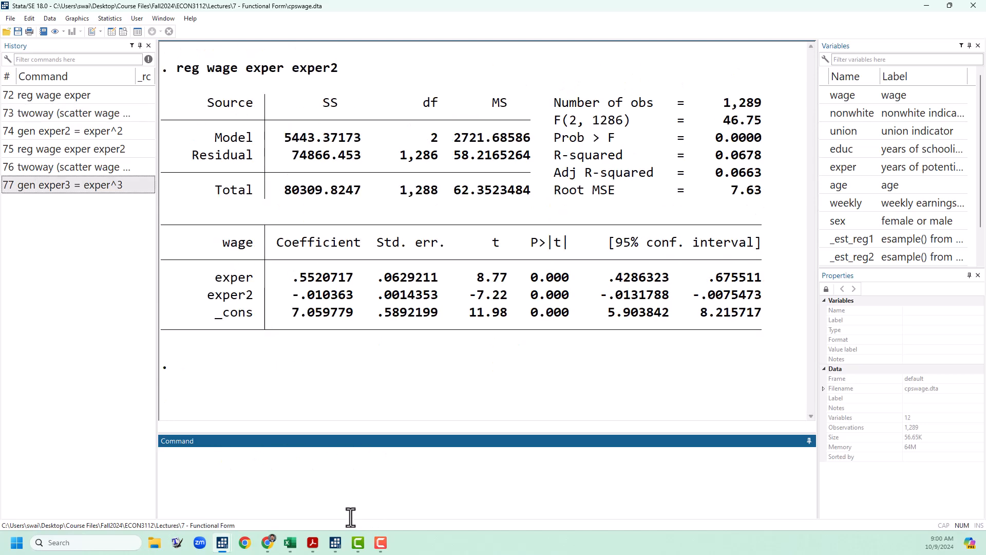
{"action": "type", "text": "reg"}
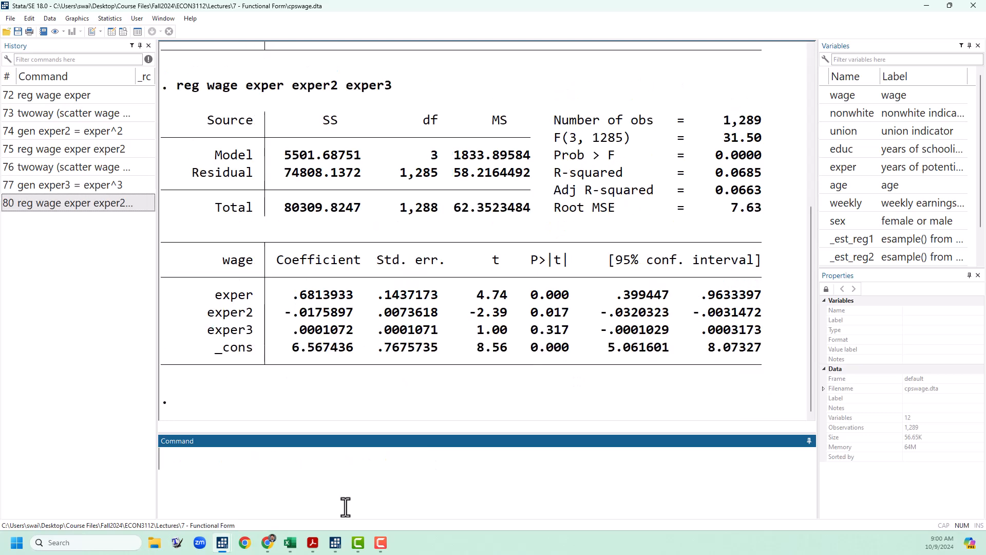
{"action": "mouse_move", "coordinate": [454, 440]}
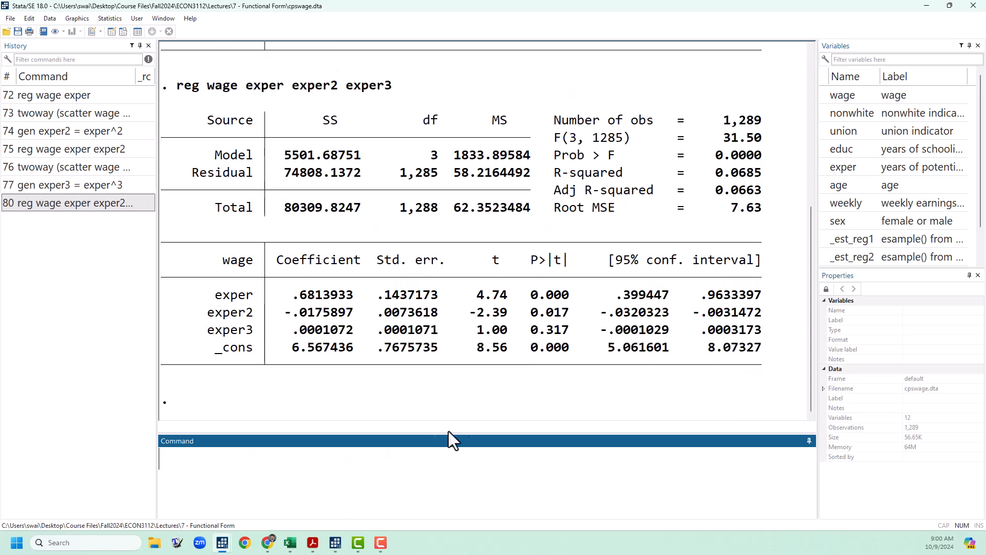
{"action": "mouse_move", "coordinate": [758, 375]}
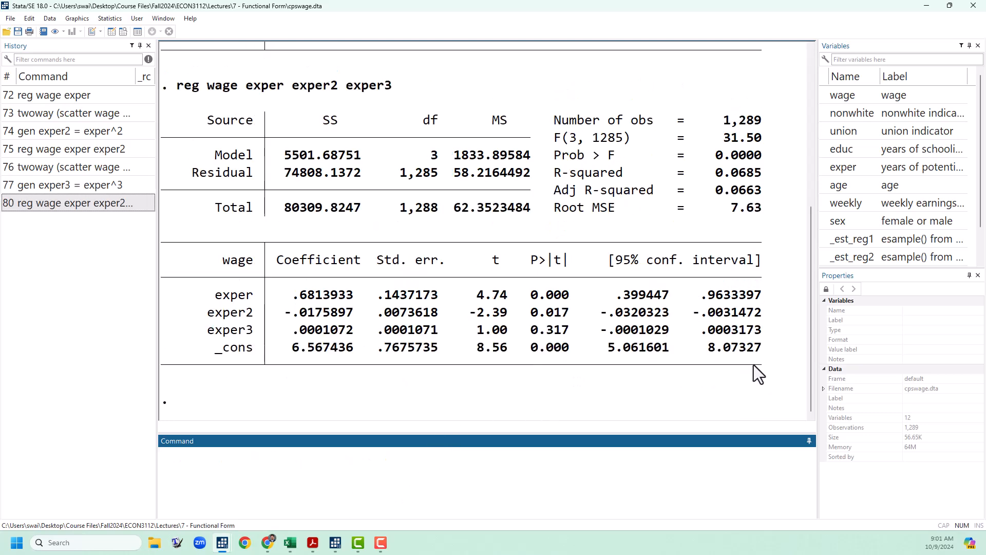
{"action": "scroll", "scroll_direction": "up", "scroll_amount": 3}
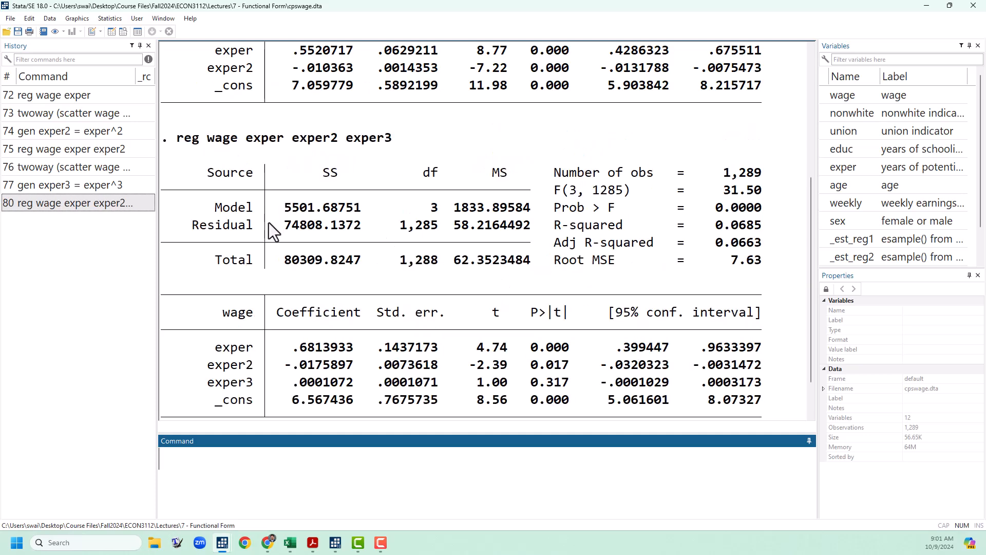
{"action": "scroll", "scroll_direction": "up", "scroll_amount": 3}
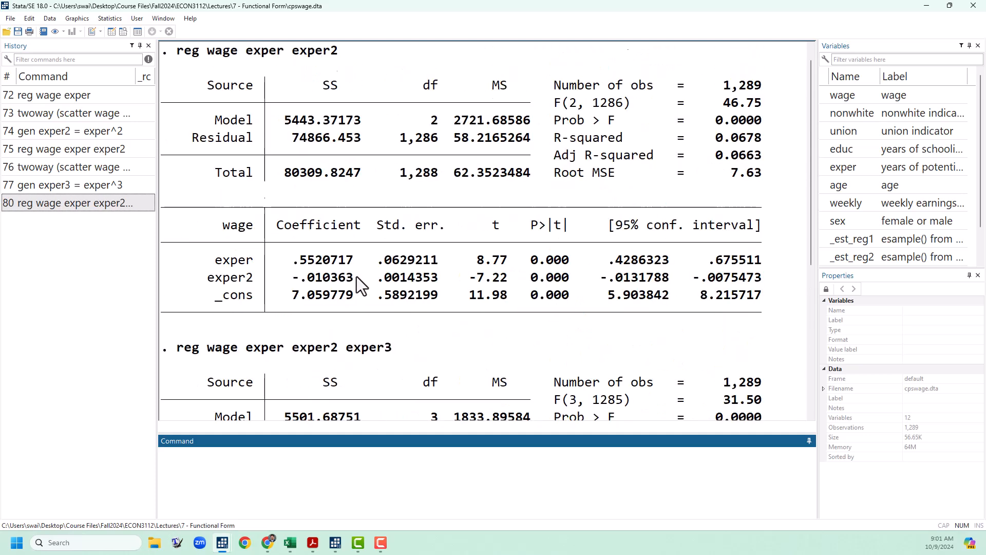
{"action": "scroll", "scroll_direction": "down", "scroll_amount": 3}
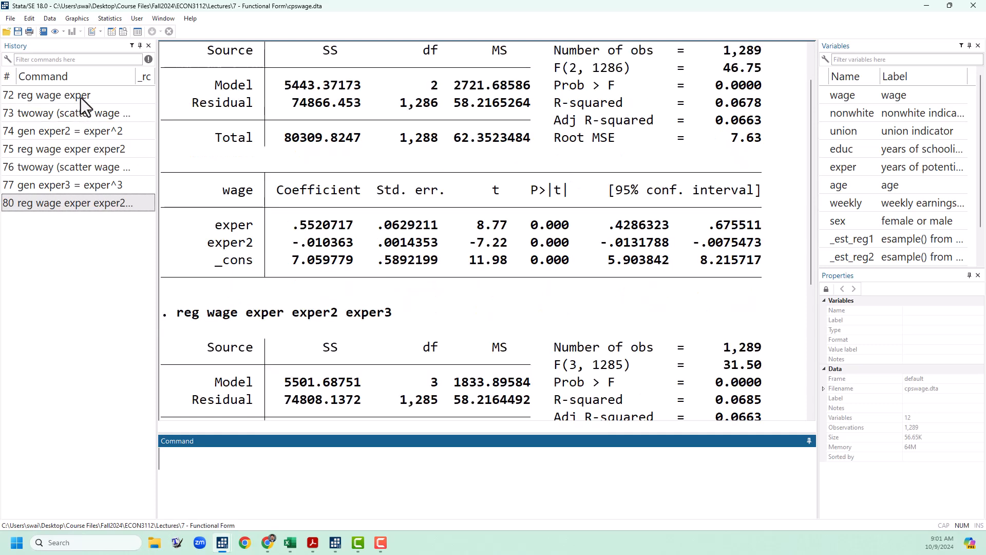
Rerun 'reg wage exper' (R-squared 0.0300) and scroll the Results to compare with the cubic model.
{"action": "double_click", "coordinate": [47, 95]}
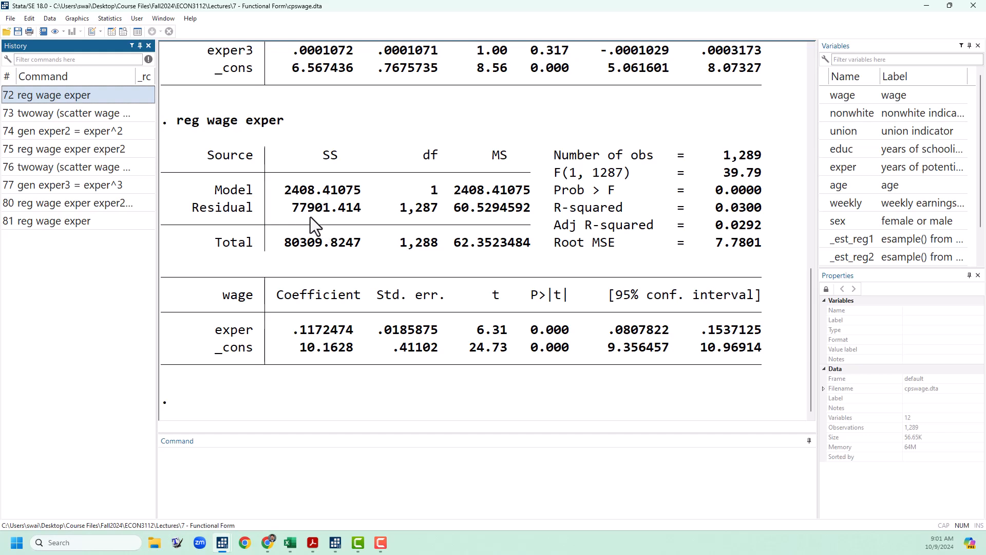
{"action": "mouse_move", "coordinate": [295, 220]}
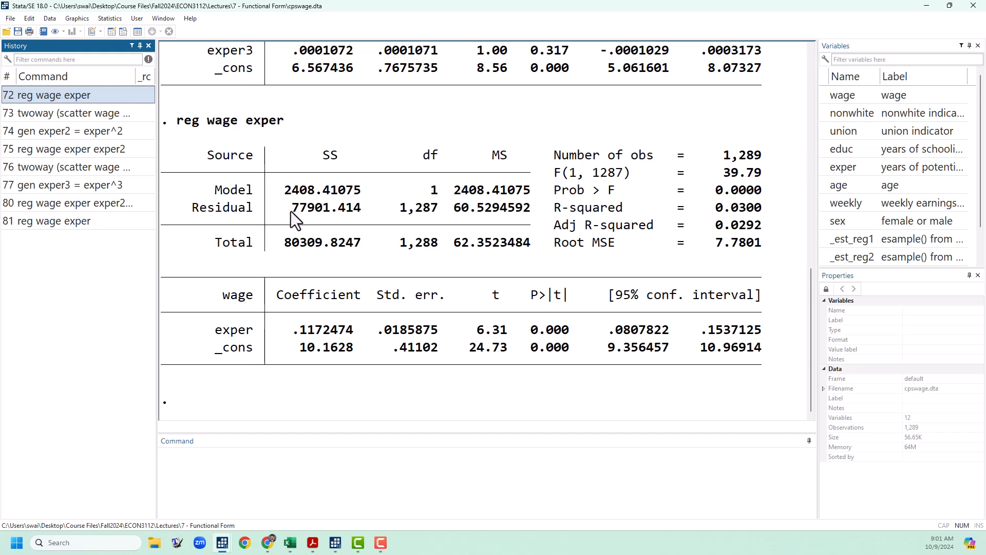
{"action": "scroll", "scroll_direction": "up", "scroll_amount": 3}
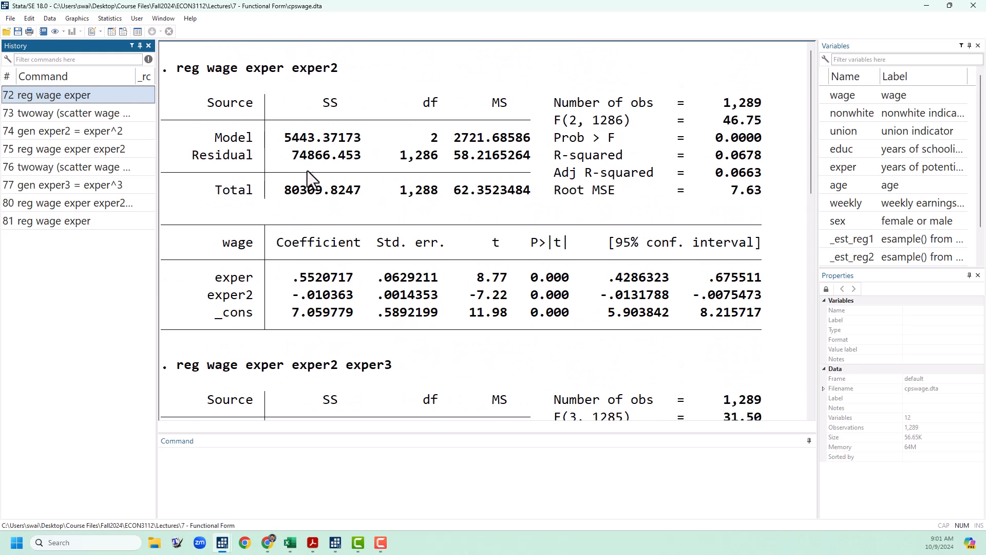
{"action": "mouse_move", "coordinate": [306, 169]}
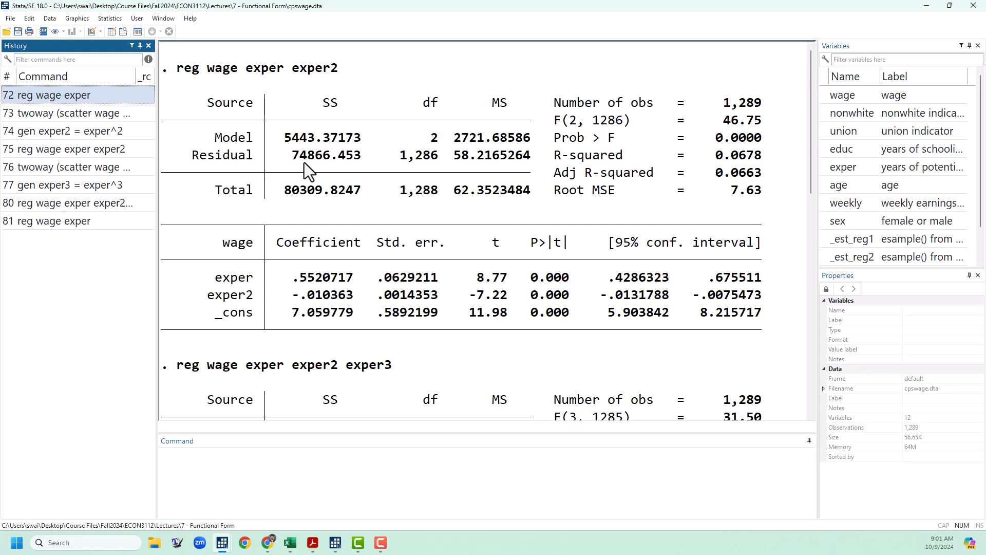
{"action": "scroll", "scroll_direction": "down", "scroll_amount": 3}
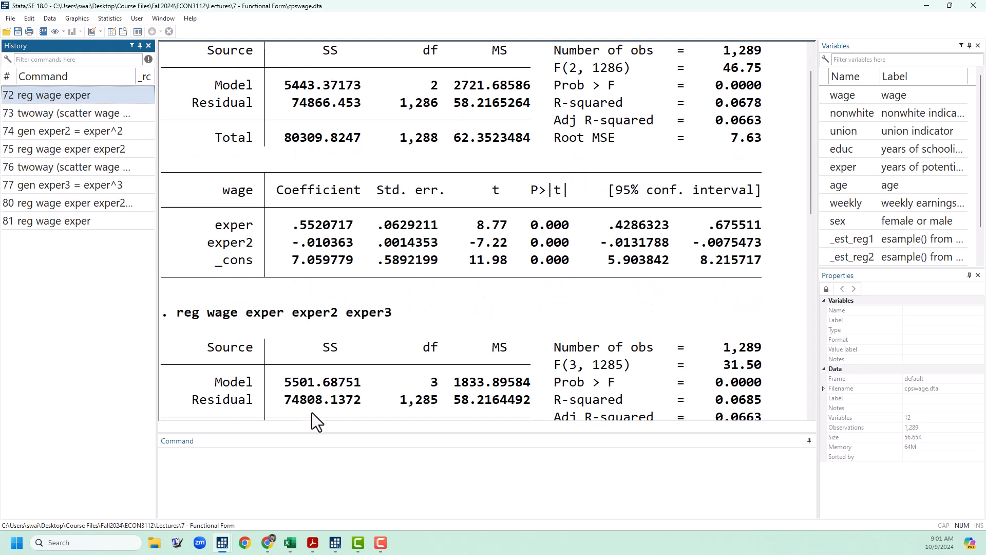
{"action": "mouse_move", "coordinate": [669, 309]}
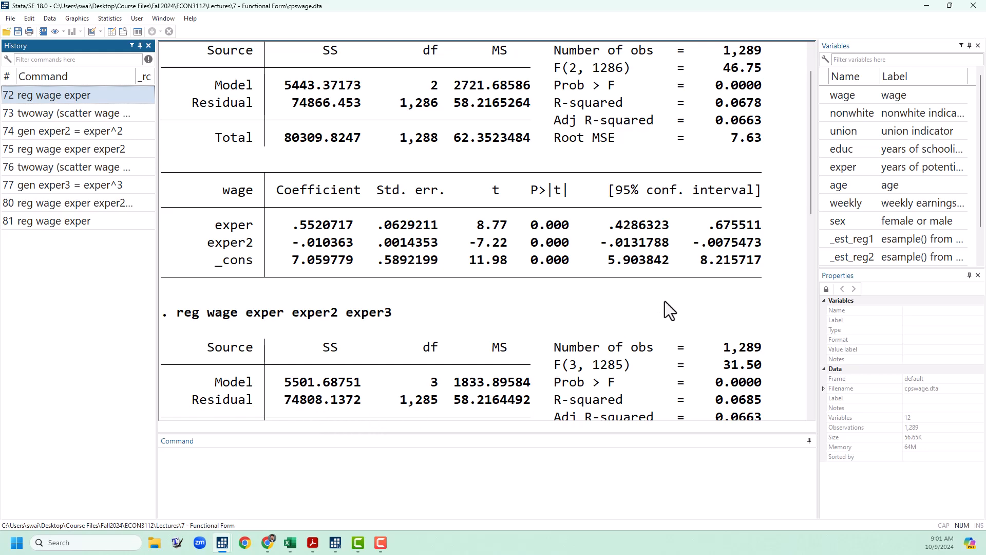
{"action": "mouse_move", "coordinate": [693, 316]}
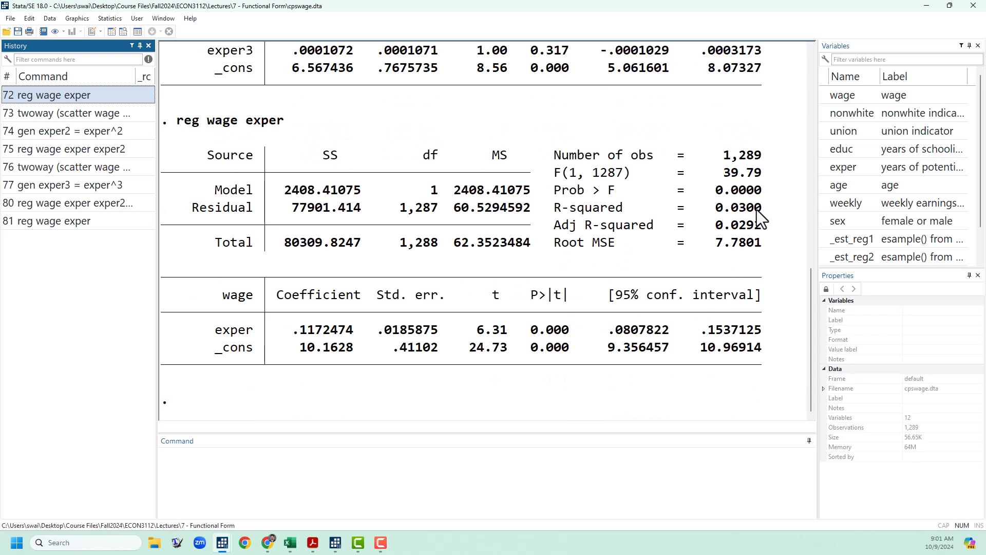
{"action": "scroll", "scroll_direction": "up", "scroll_amount": 3}
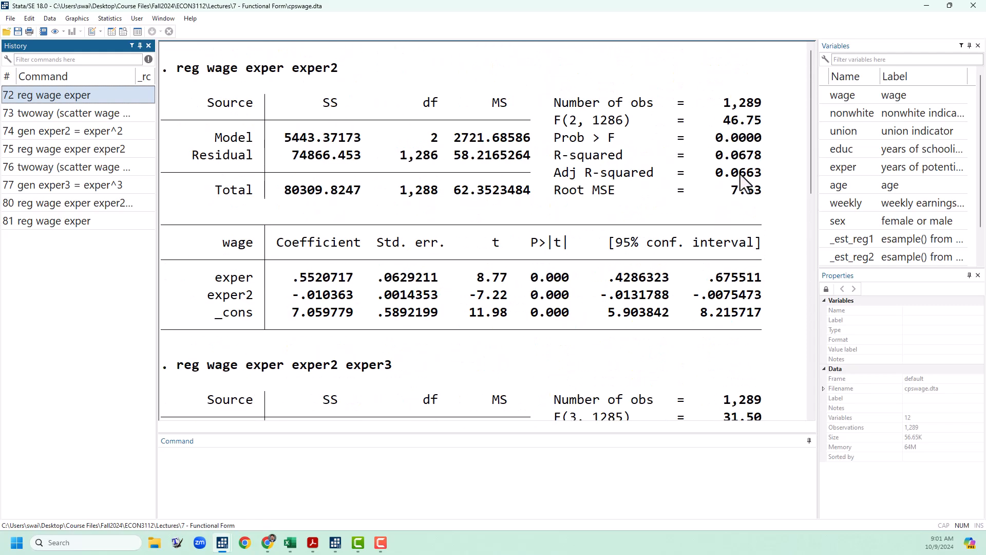
{"action": "mouse_move", "coordinate": [746, 211]}
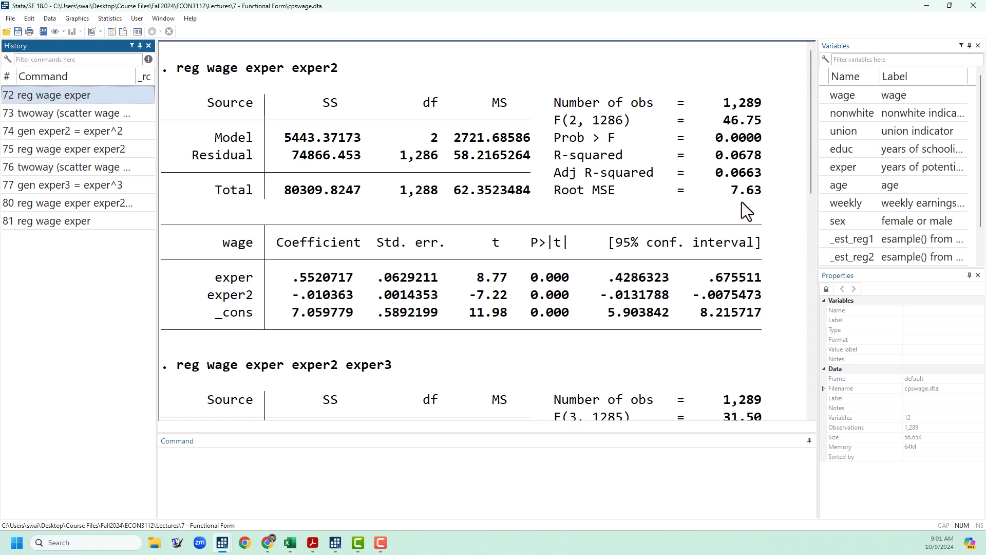
{"action": "scroll", "scroll_direction": "down", "scroll_amount": 3}
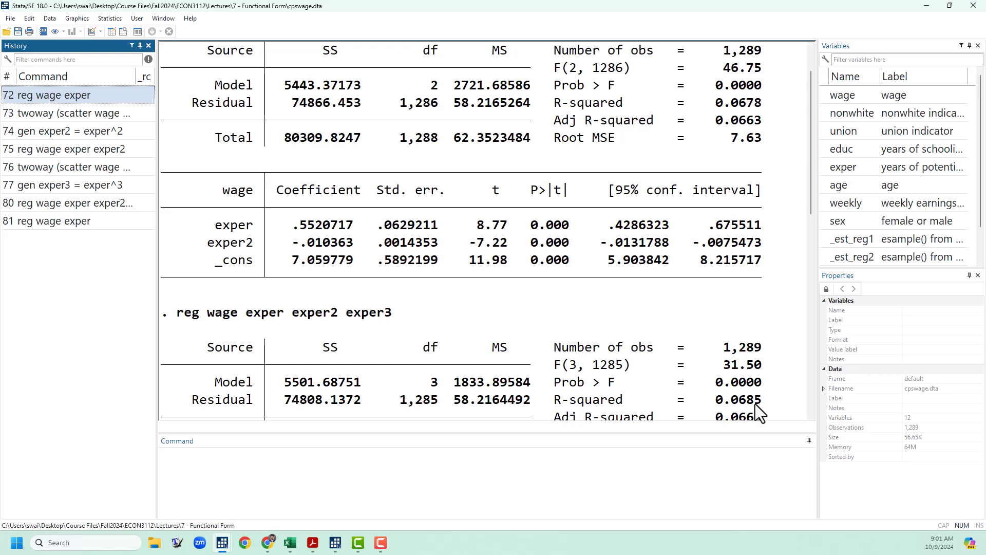
{"action": "scroll", "scroll_direction": "down", "scroll_amount": 3}
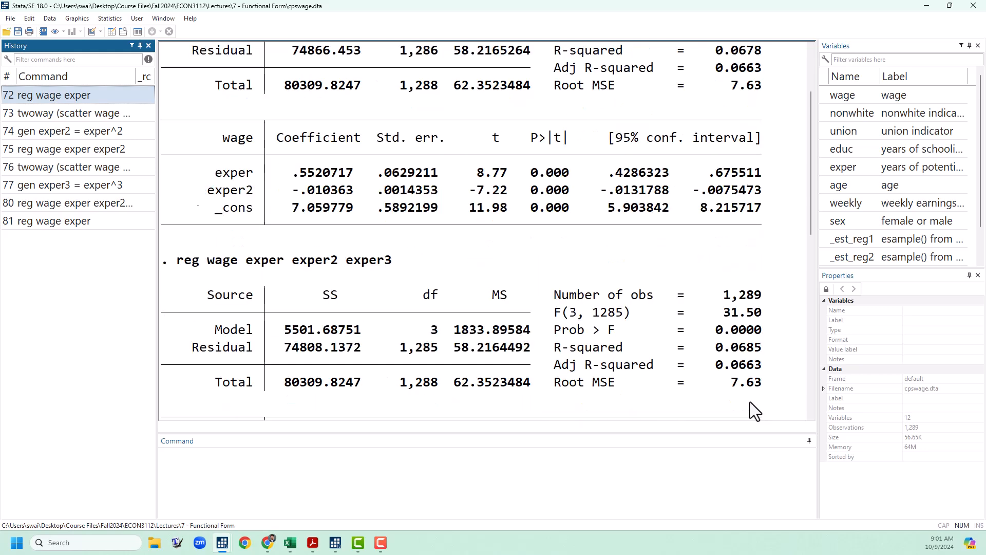
{"action": "scroll", "scroll_direction": "down", "scroll_amount": 3}
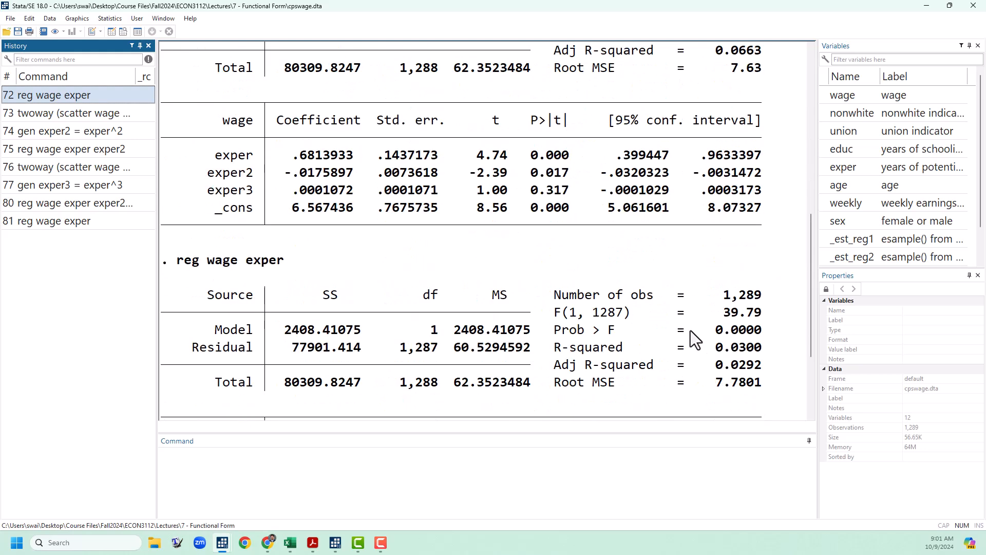
{"action": "scroll", "scroll_direction": "down", "scroll_amount": 3}
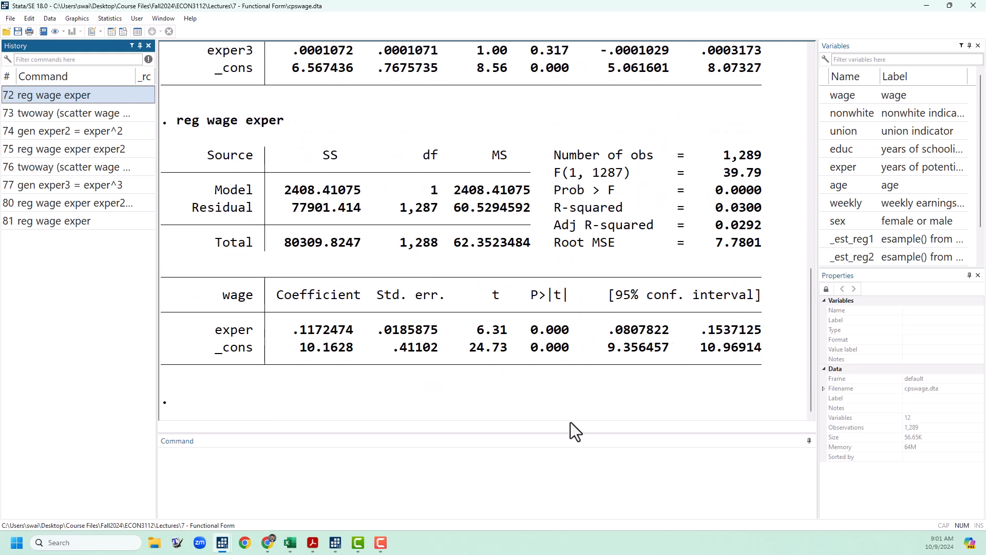
Rerun the cubic regression from History and save its fitted values with 'predict cubicfit, xb'.
{"action": "left_click", "coordinate": [441, 459]}
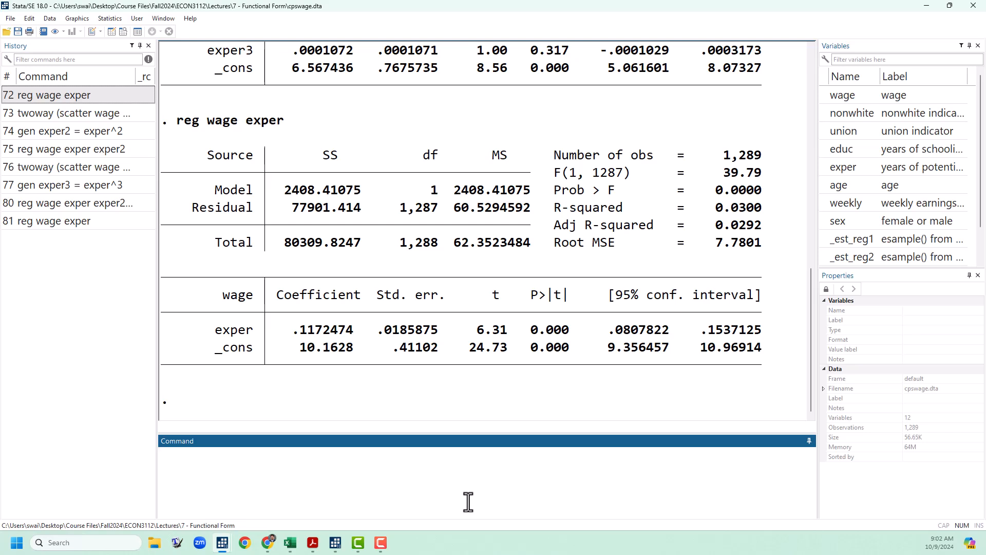
{"action": "left_click", "coordinate": [78, 202]}
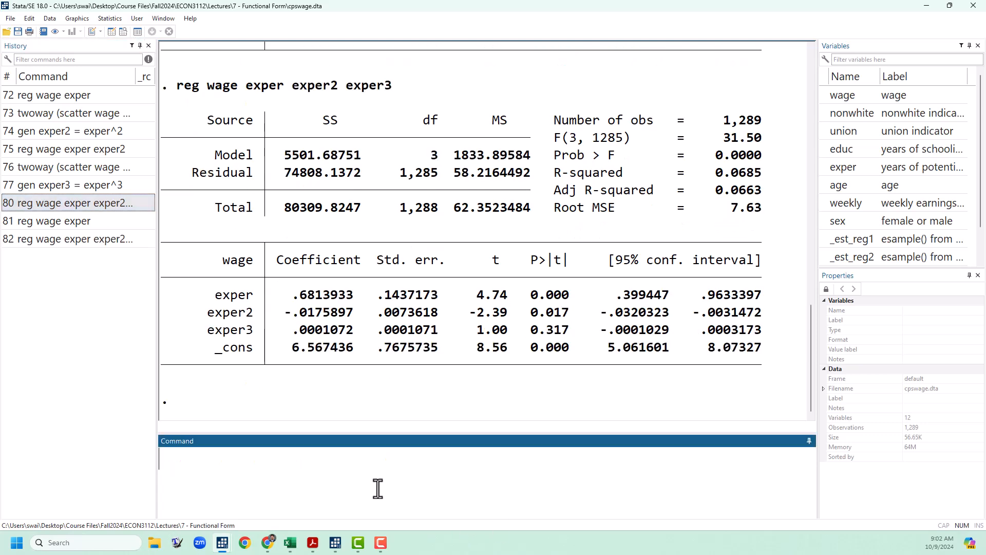
{"action": "type", "text": "predict"}
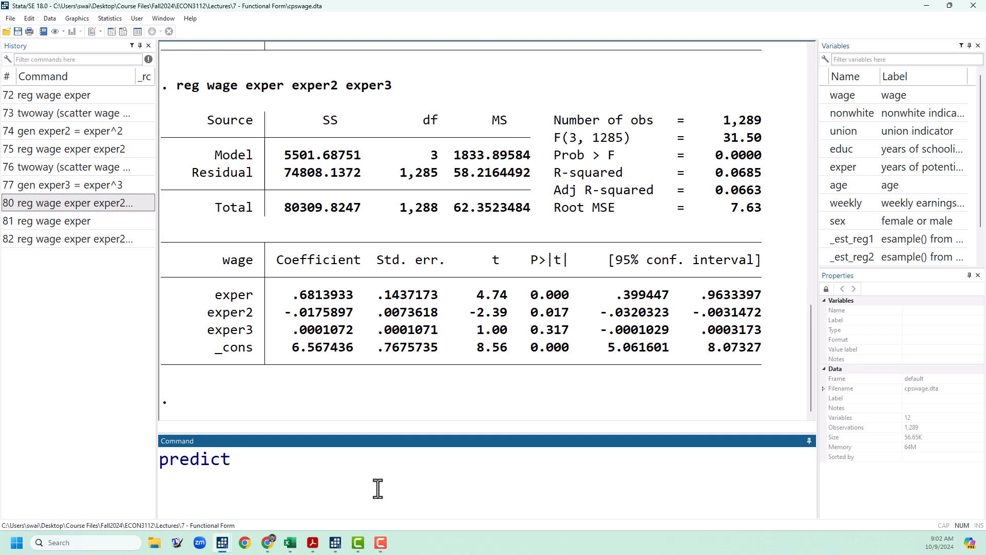
{"action": "type", "text": "cubicfit"}
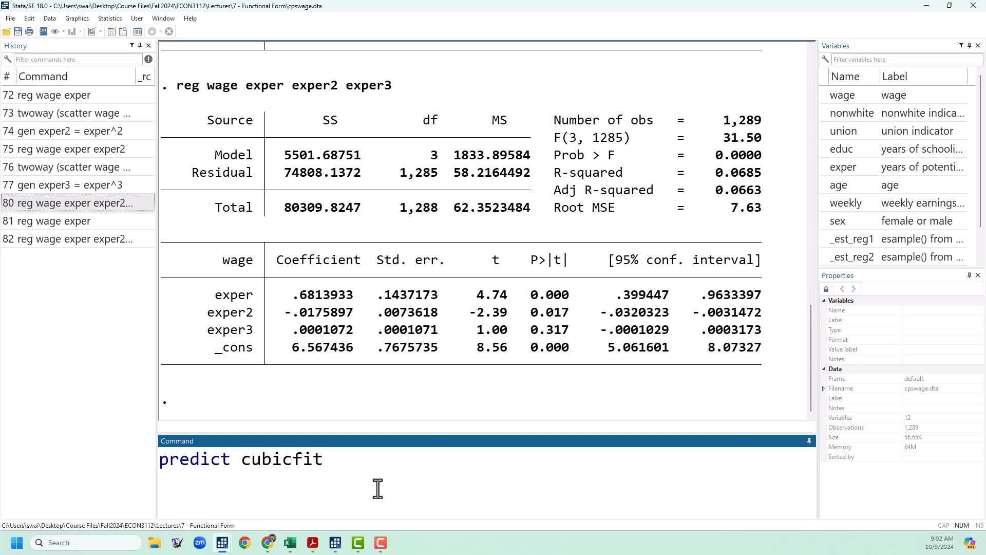
{"action": "type", "text": ", xb"}
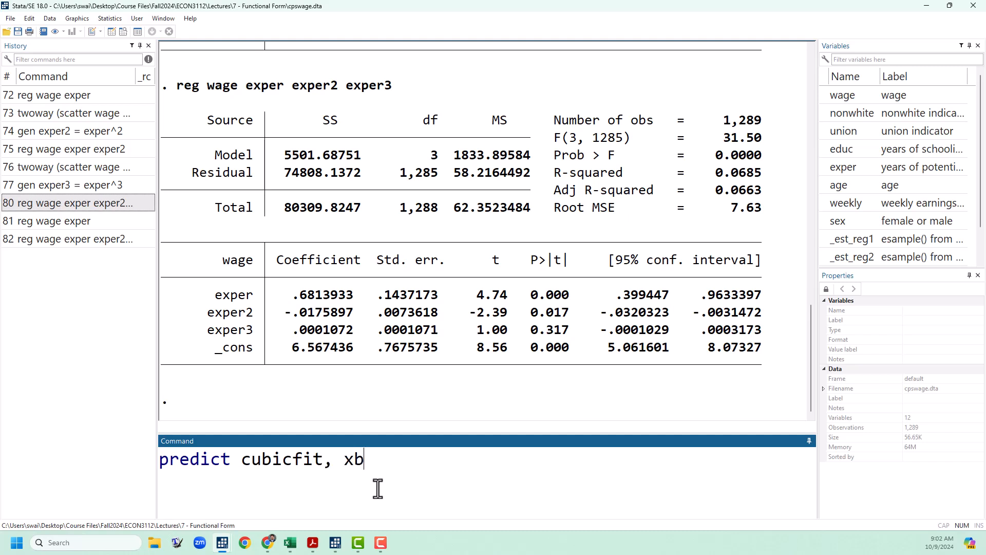
{"action": "key", "text": "Return"}
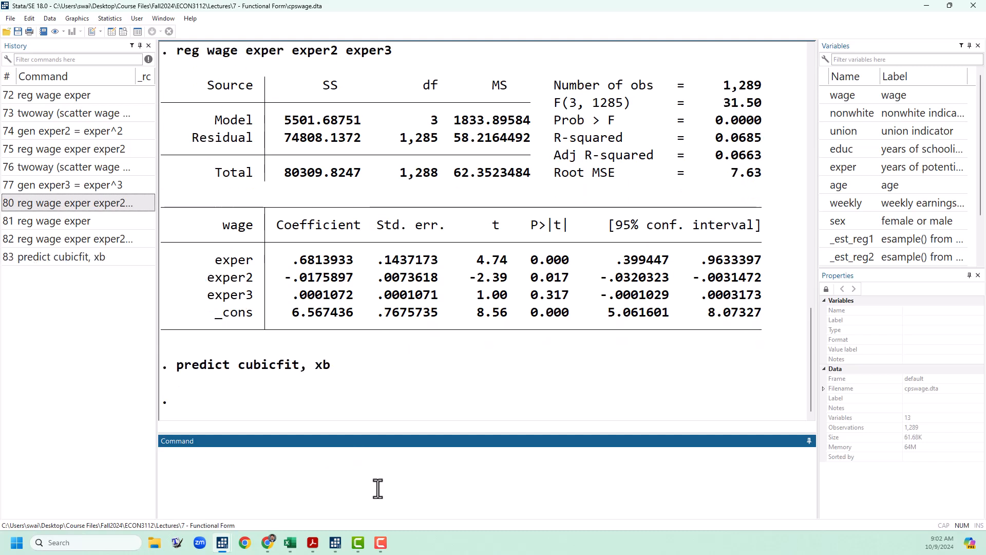
Draw 'twoway (scatter wage exper) (line cubicfit exper)' overlaying the cubic fit.
{"action": "type", "text": "twoway (scatter wage ex"}
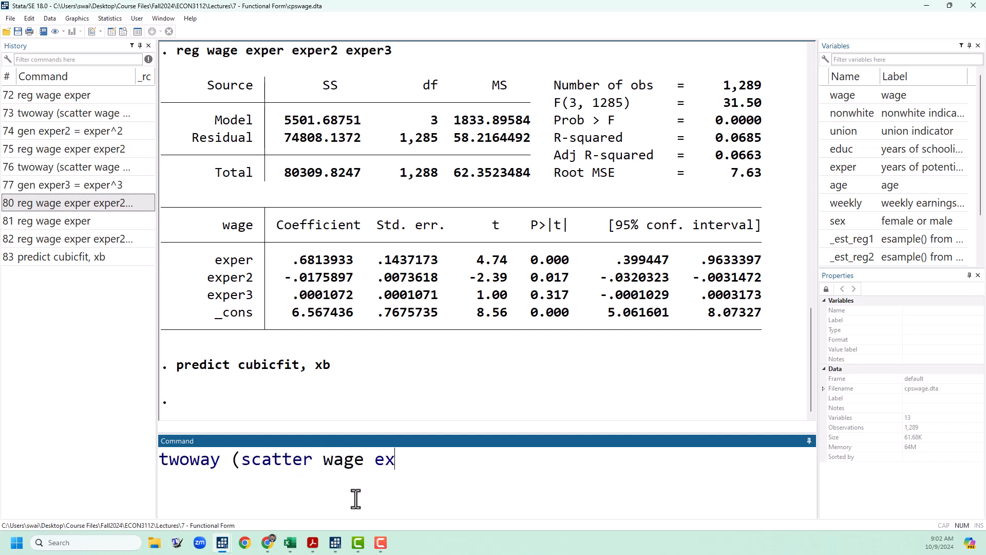
{"action": "type", "text": "per) (line"}
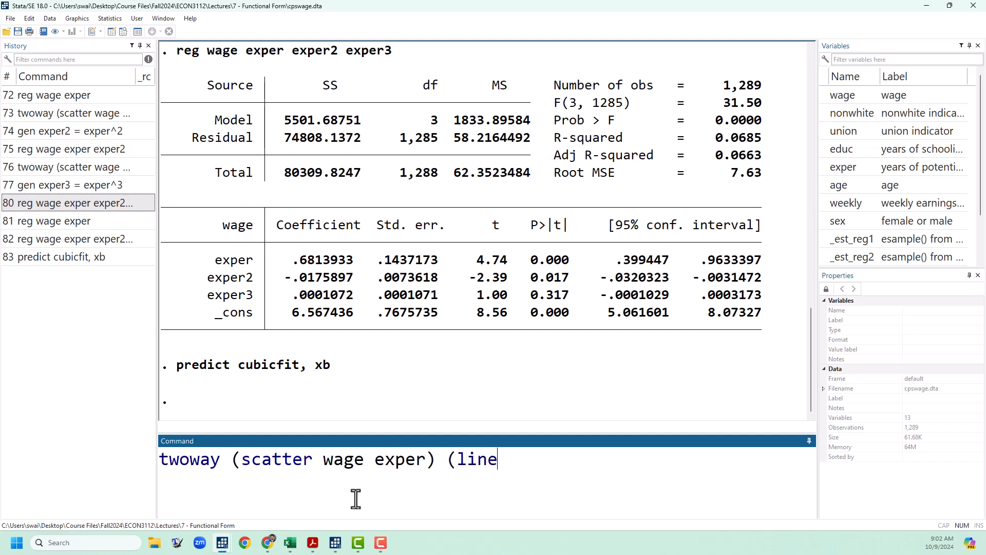
{"action": "type", "text": "cubicfit"}
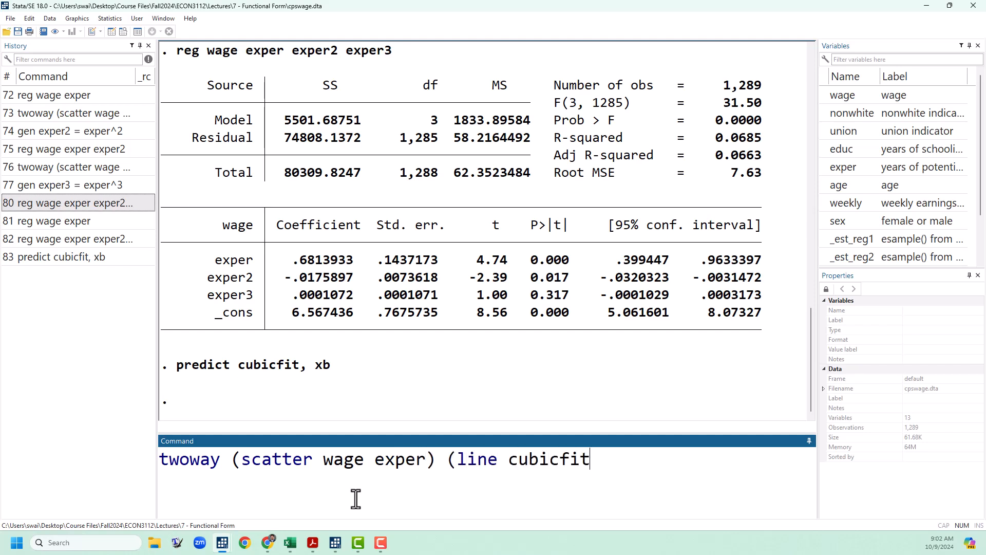
{"action": "type", "text": "exper)"}
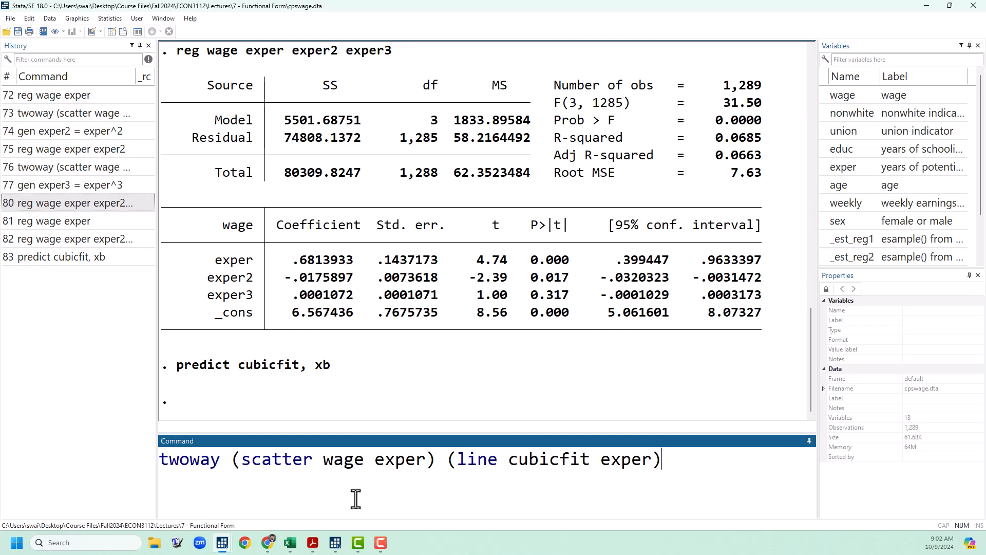
{"action": "key", "text": "Return"}
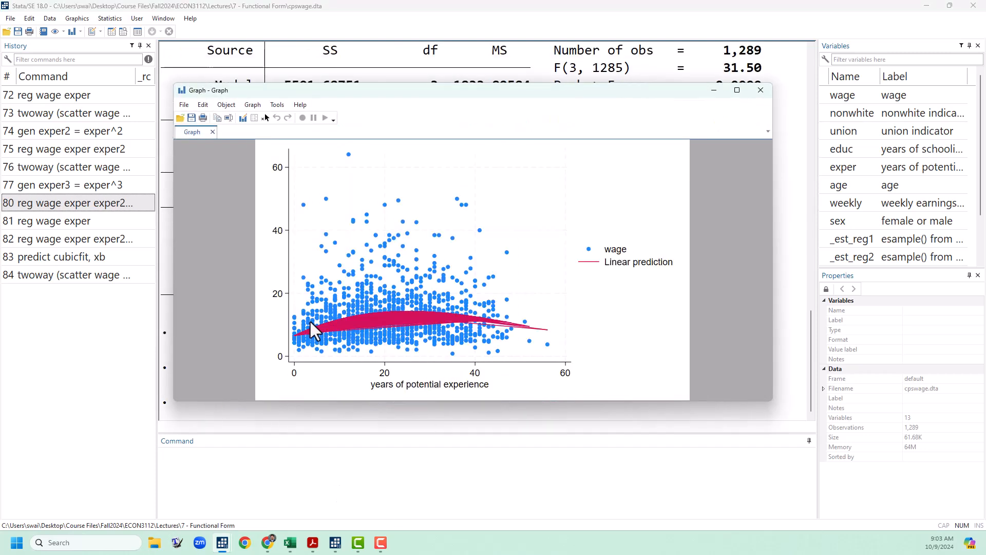
{"action": "mouse_move", "coordinate": [516, 353]}
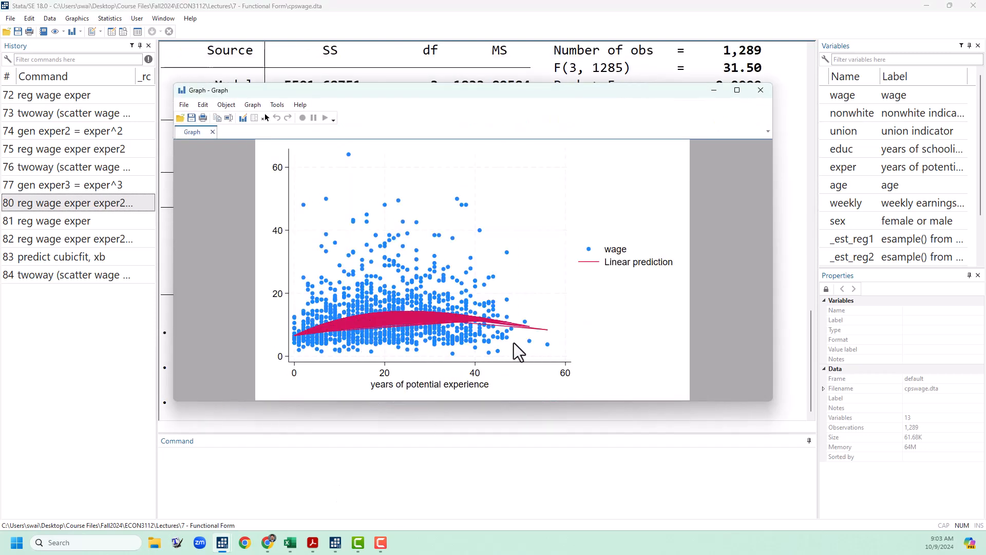
{"action": "mouse_move", "coordinate": [420, 343]}
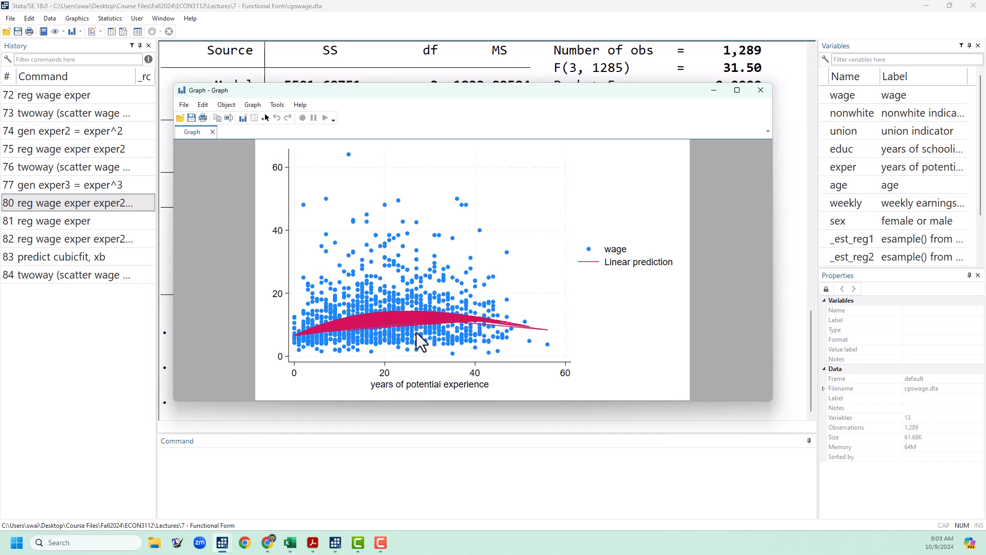
{"action": "mouse_move", "coordinate": [395, 352]}
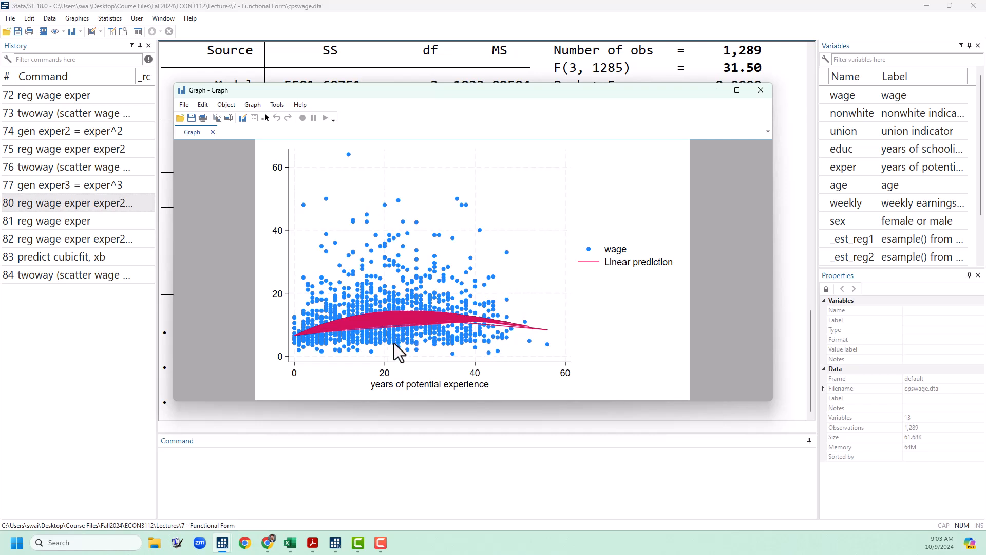
{"action": "mouse_move", "coordinate": [542, 350]}
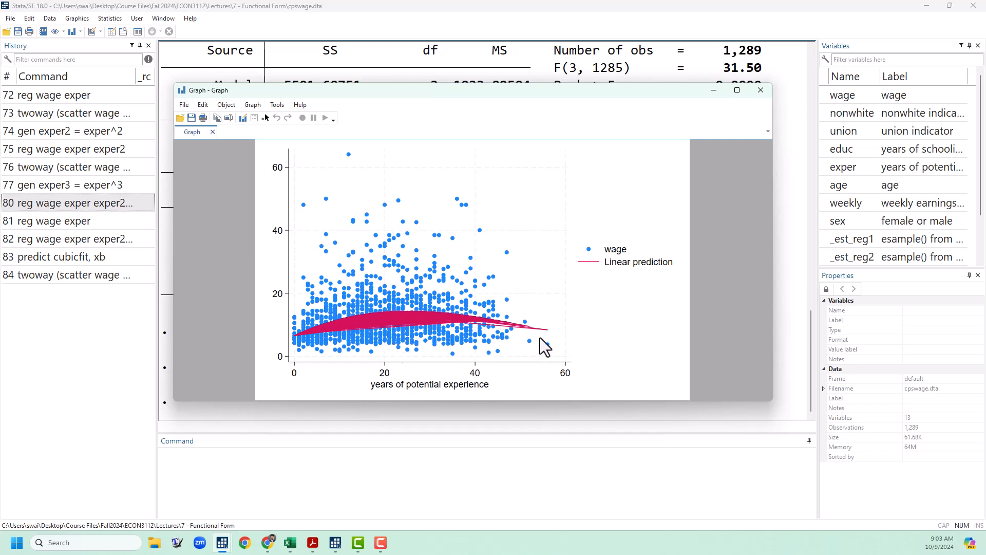
{"action": "mouse_move", "coordinate": [742, 107]}
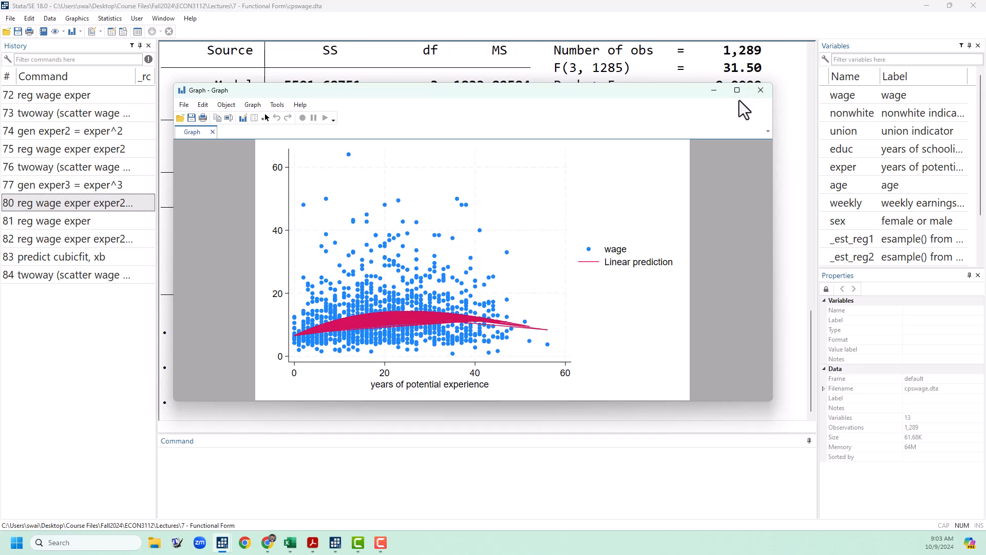
View the scatter with the jagged cubicfit line, then close the Graph window.
{"action": "left_click", "coordinate": [760, 90]}
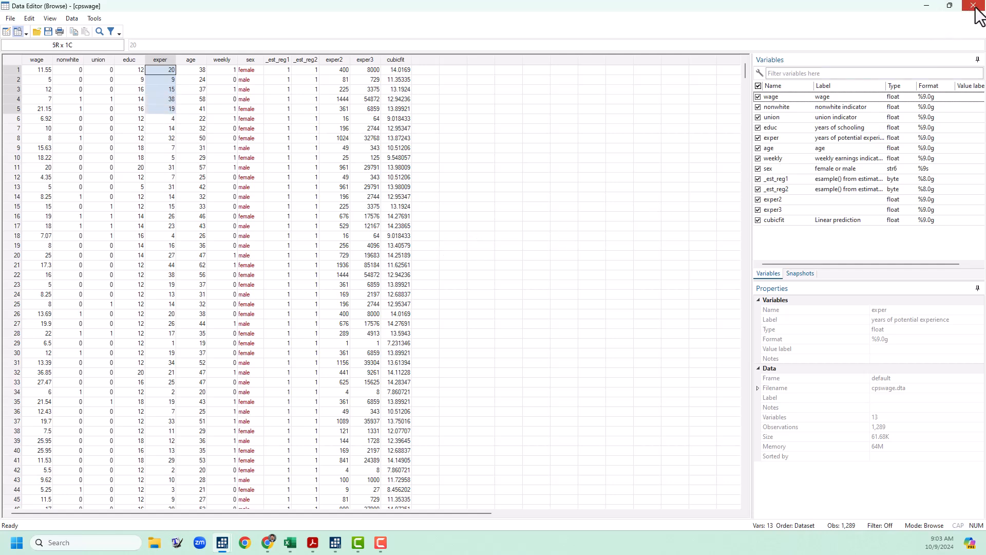
{"action": "left_click", "coordinate": [979, 6]}
{"action": "type", "text": "sort expe"}
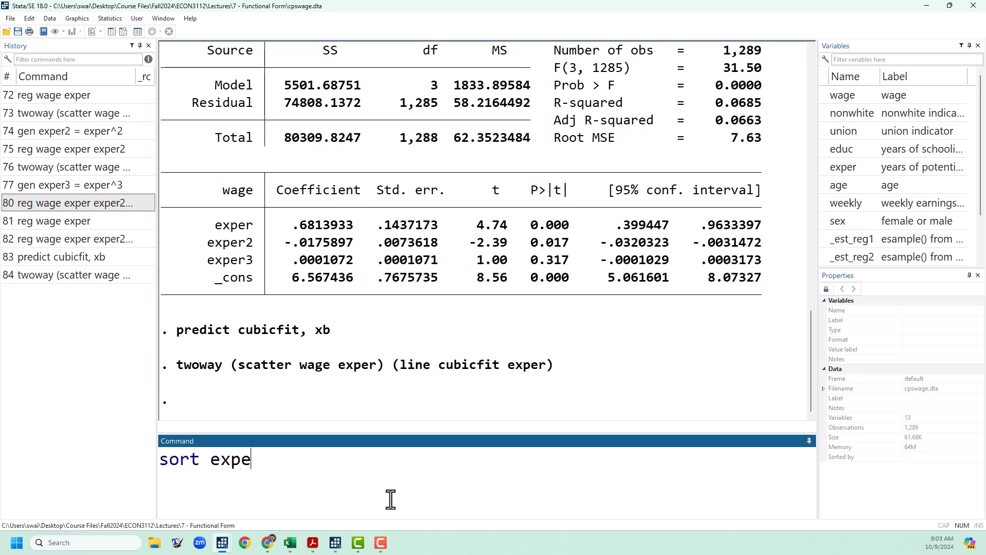
Sort the data by exper and rerun the twoway command so the cubic fitted line is smooth.
{"action": "key", "text": "Return"}
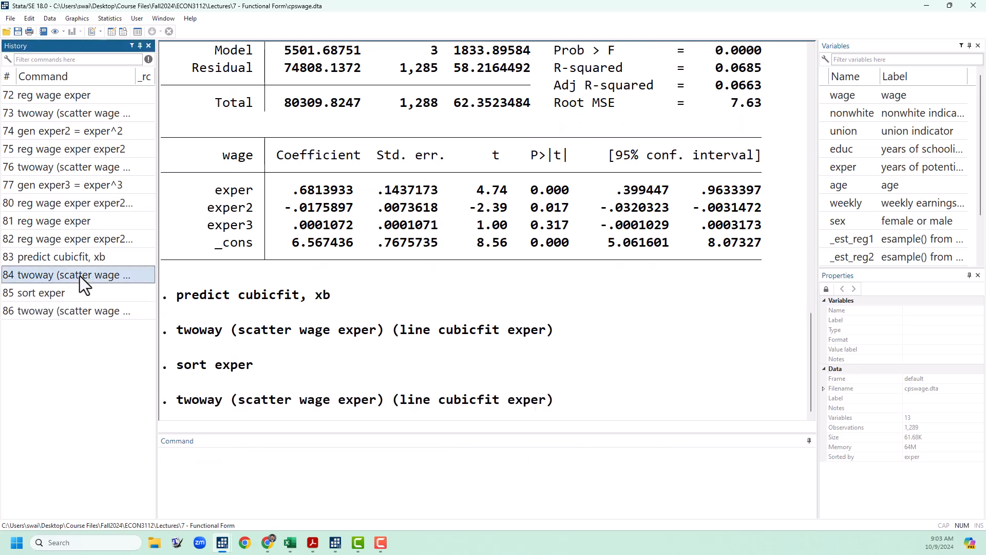
{"action": "double_click", "coordinate": [71, 275]}
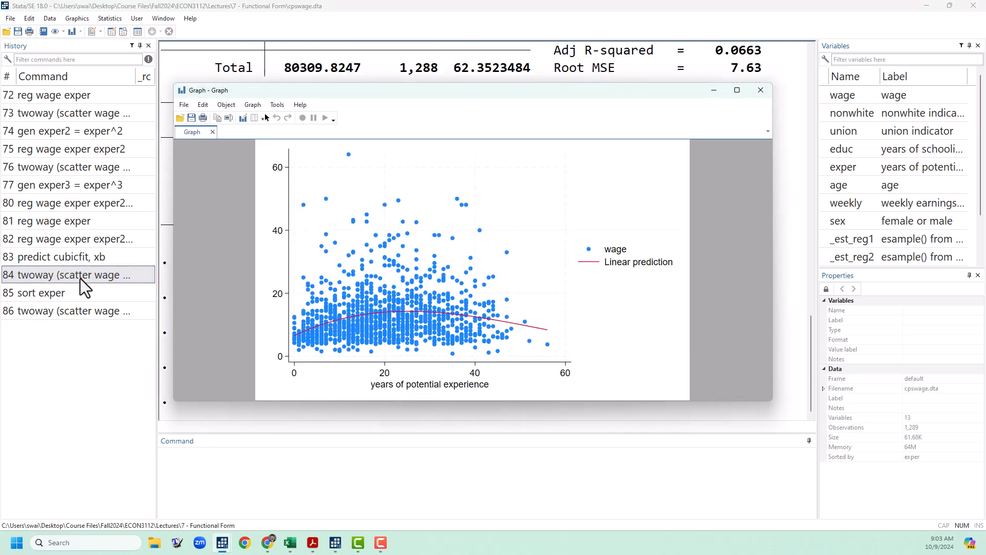
{"action": "mouse_move", "coordinate": [816, 170]}
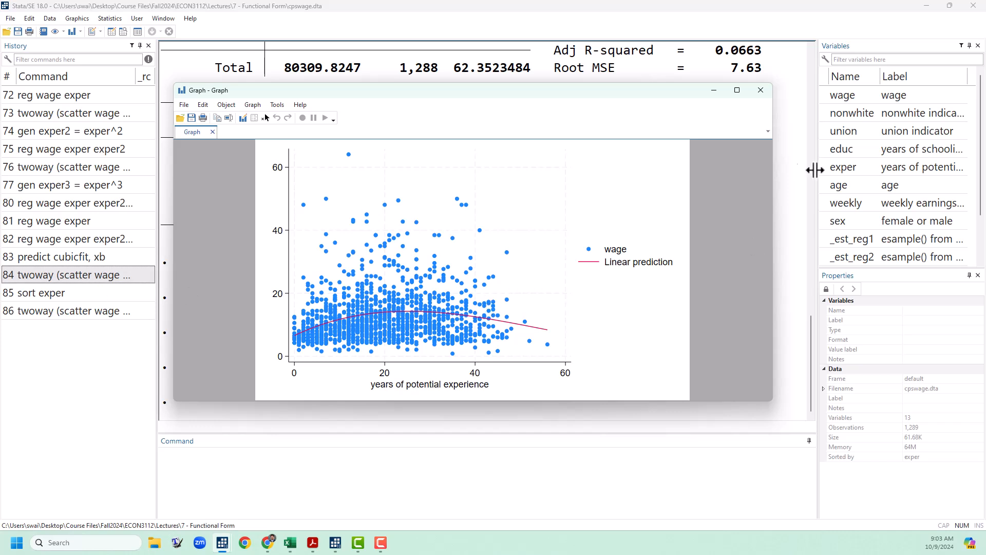
{"action": "mouse_move", "coordinate": [737, 119]}
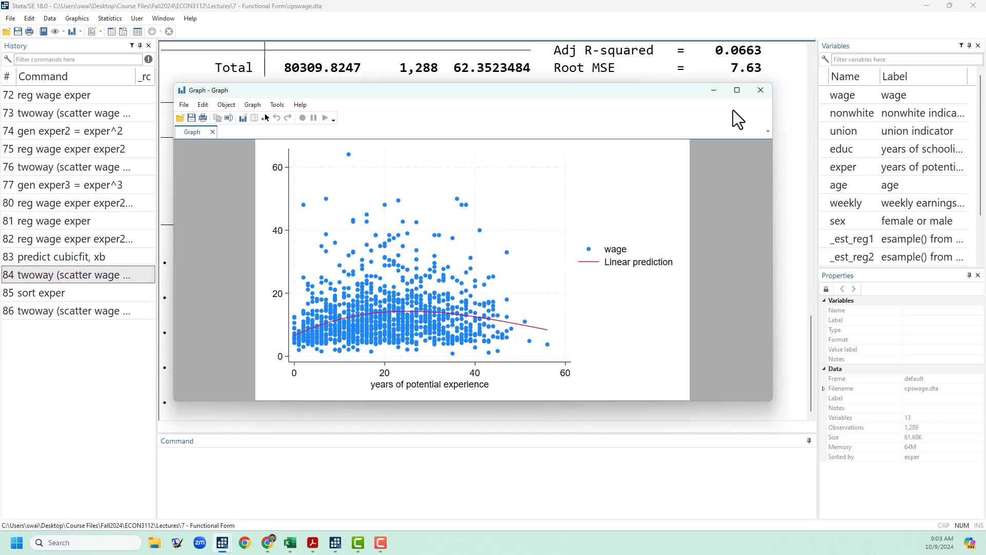
{"action": "mouse_move", "coordinate": [735, 137]}
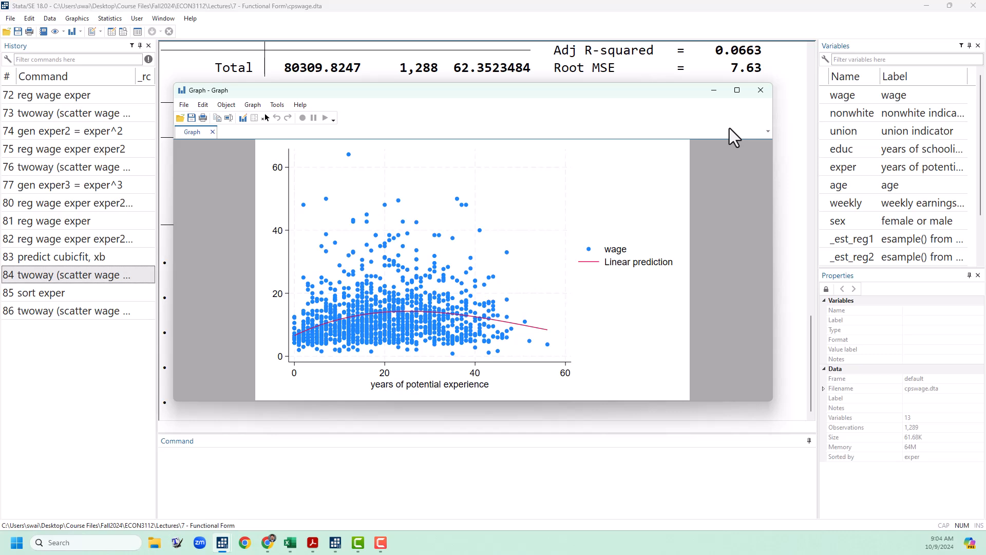